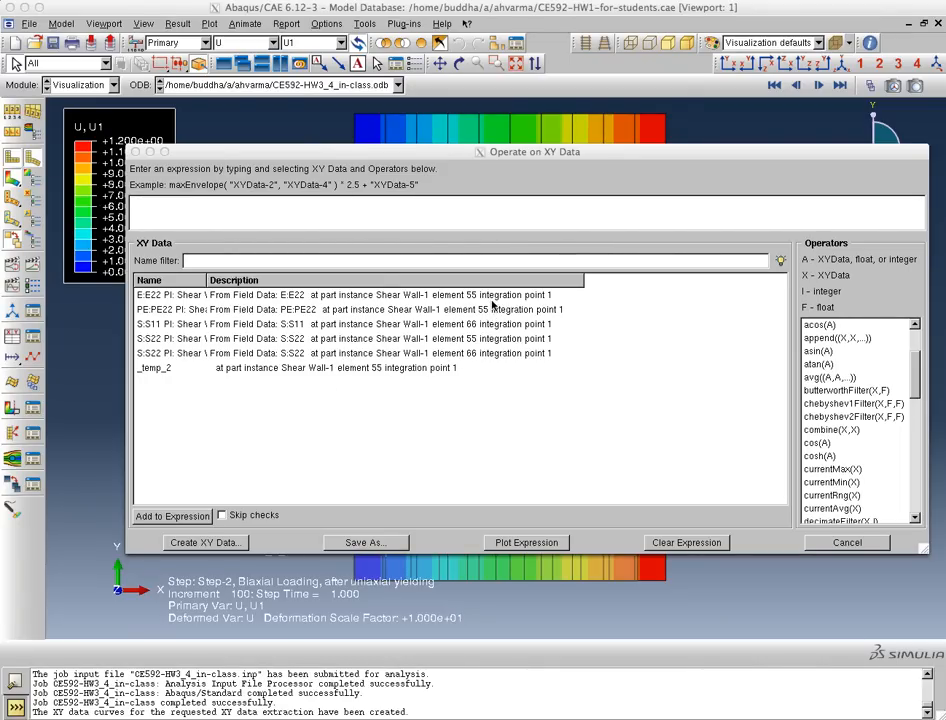
{"action": "mouse_move", "coordinate": [198, 330]}
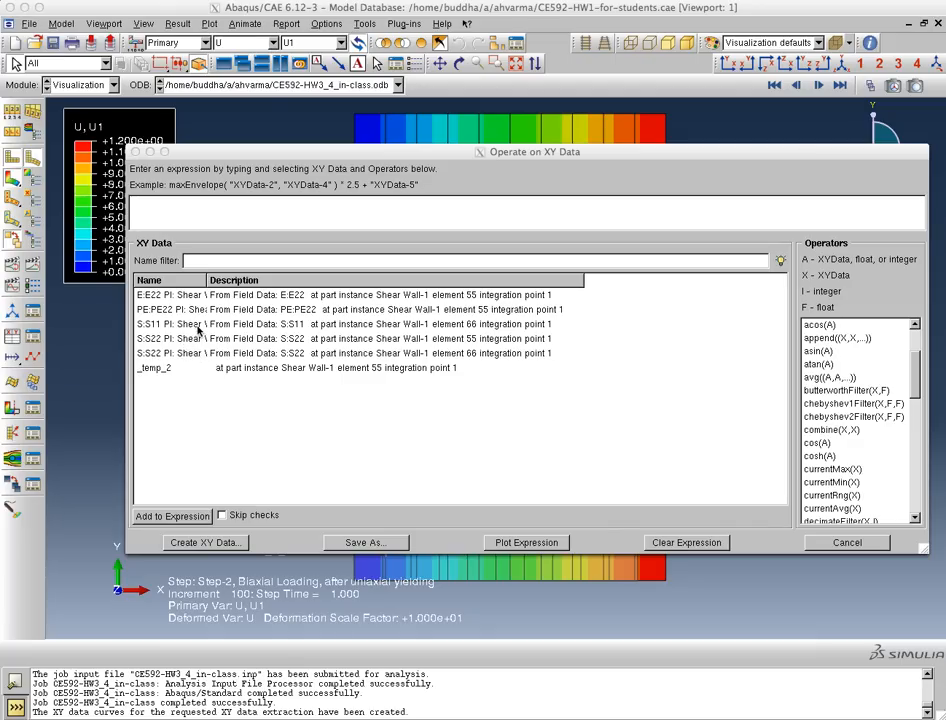
{"action": "mouse_move", "coordinate": [264, 334]}
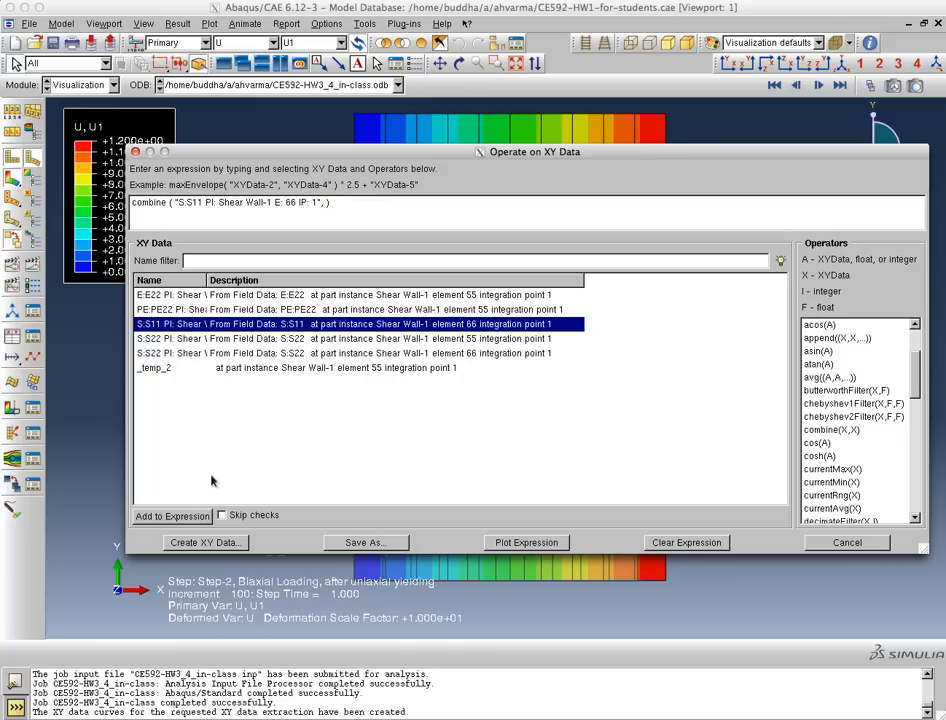
Add the S:S22 stress data of element 66 to the combine expression with S11
{"action": "left_click", "coordinate": [360, 352]}
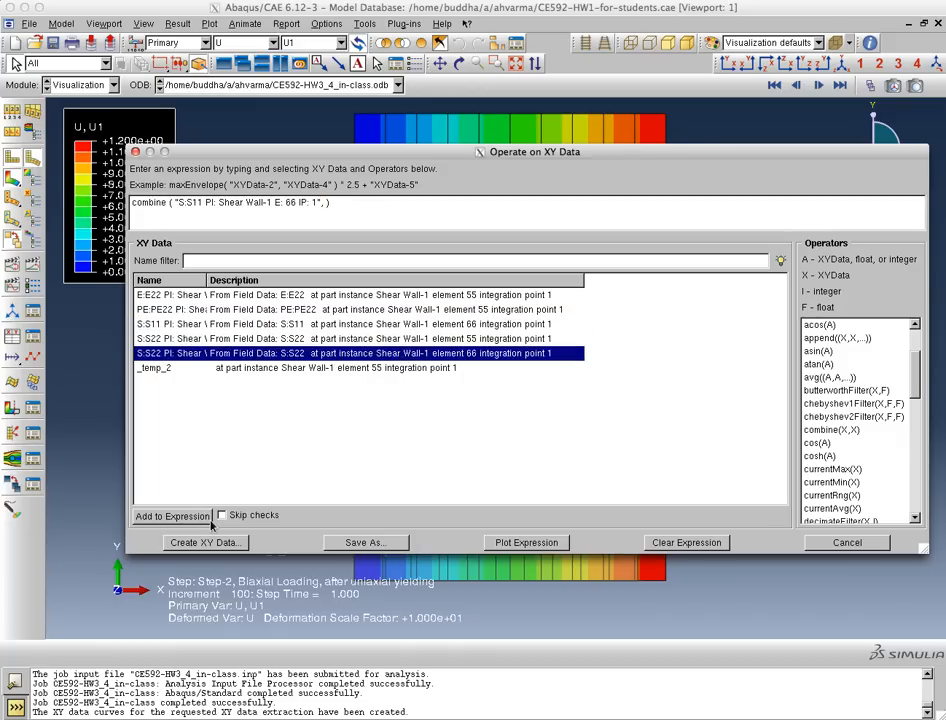
{"action": "left_click", "coordinate": [172, 516]}
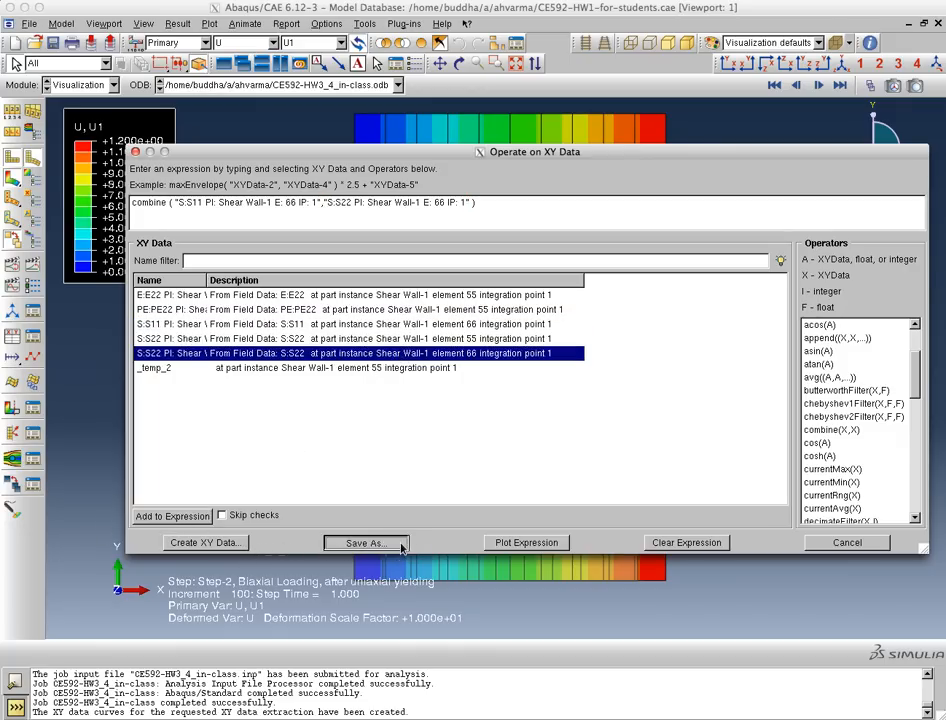
Save the combined S11–S22 data as a new XY data object named 'stress-plots'
{"action": "left_click", "coordinate": [364, 542]}
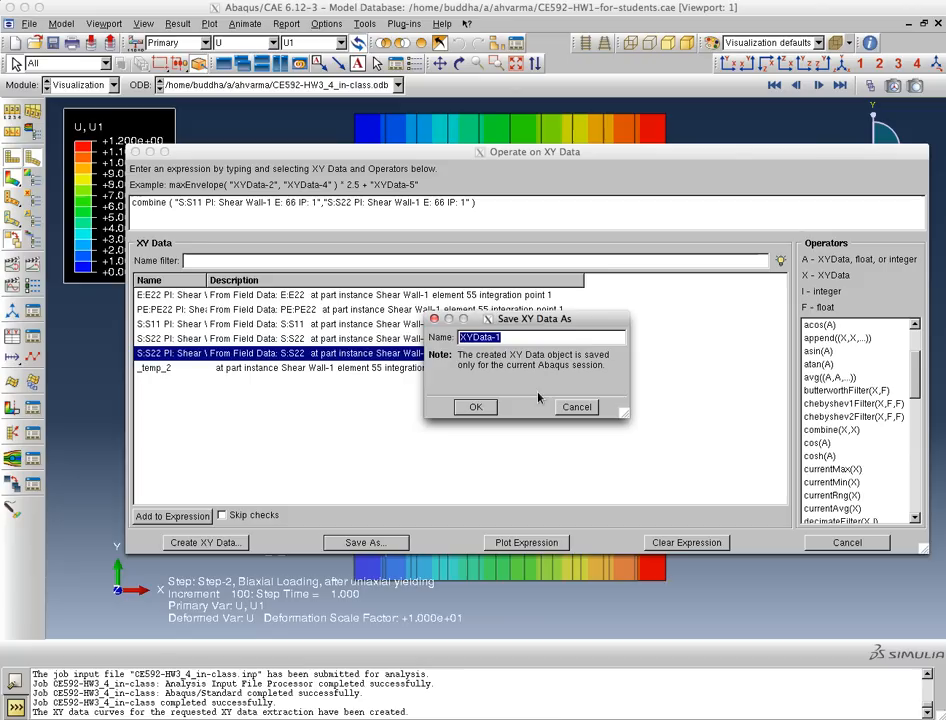
{"action": "type", "text": "a"}
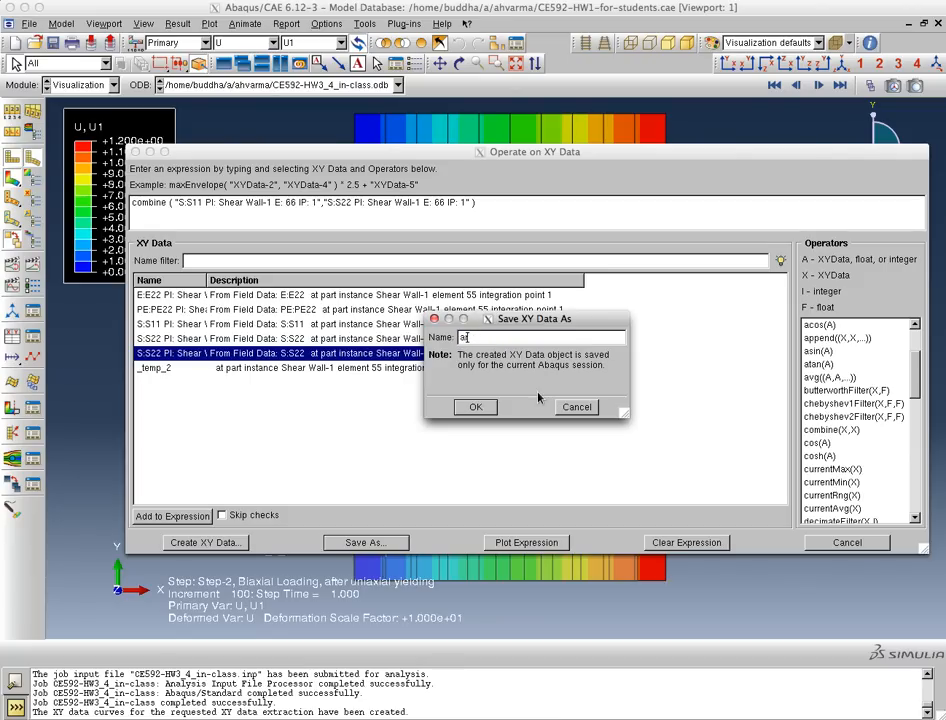
{"action": "type", "text": "stress-s"}
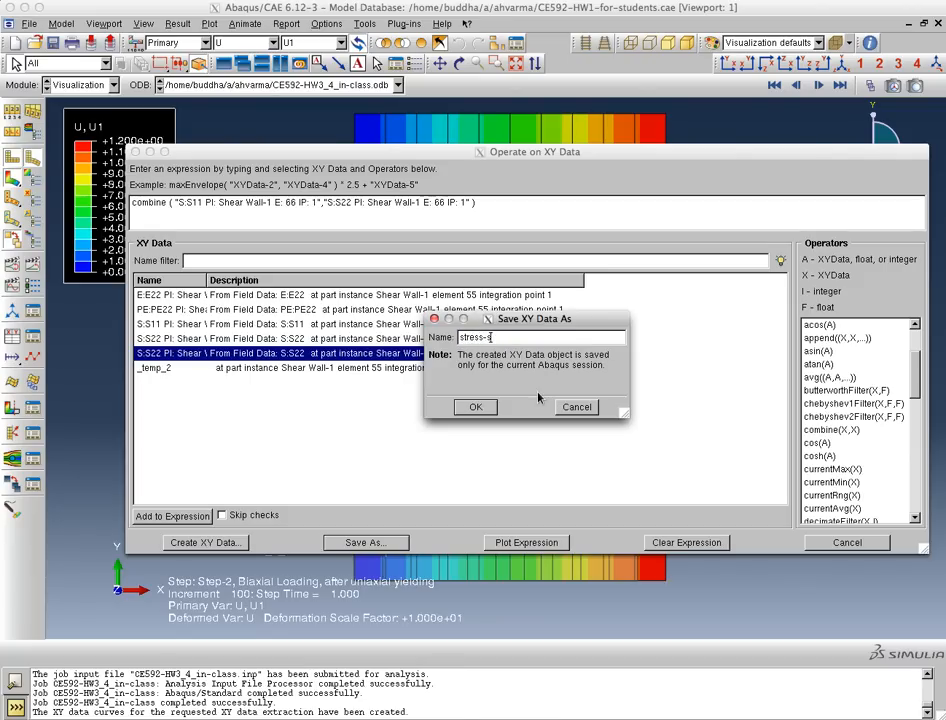
{"action": "type", "text": "plots"}
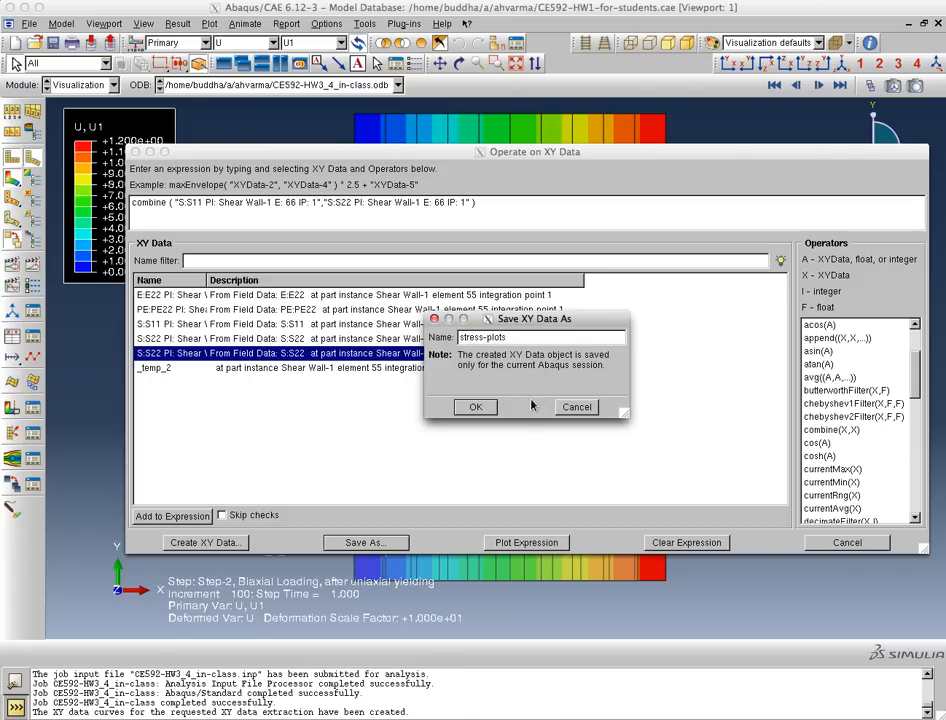
{"action": "left_click", "coordinate": [476, 406]}
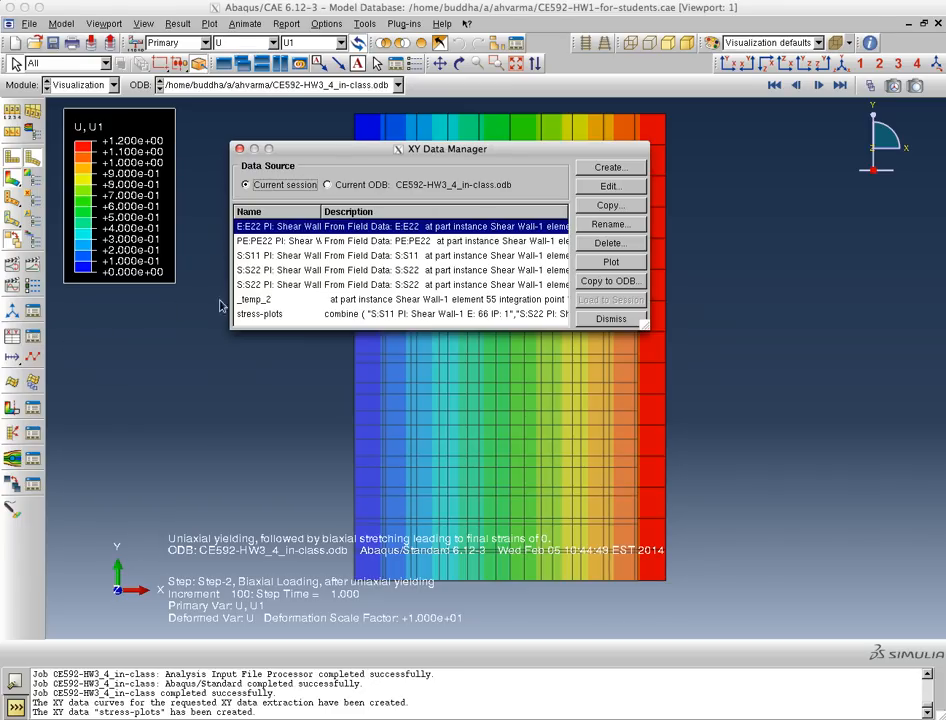
Plot the stress-plots curve as S11 versus S22 from the XY Data Manager
{"action": "left_click", "coordinate": [260, 314]}
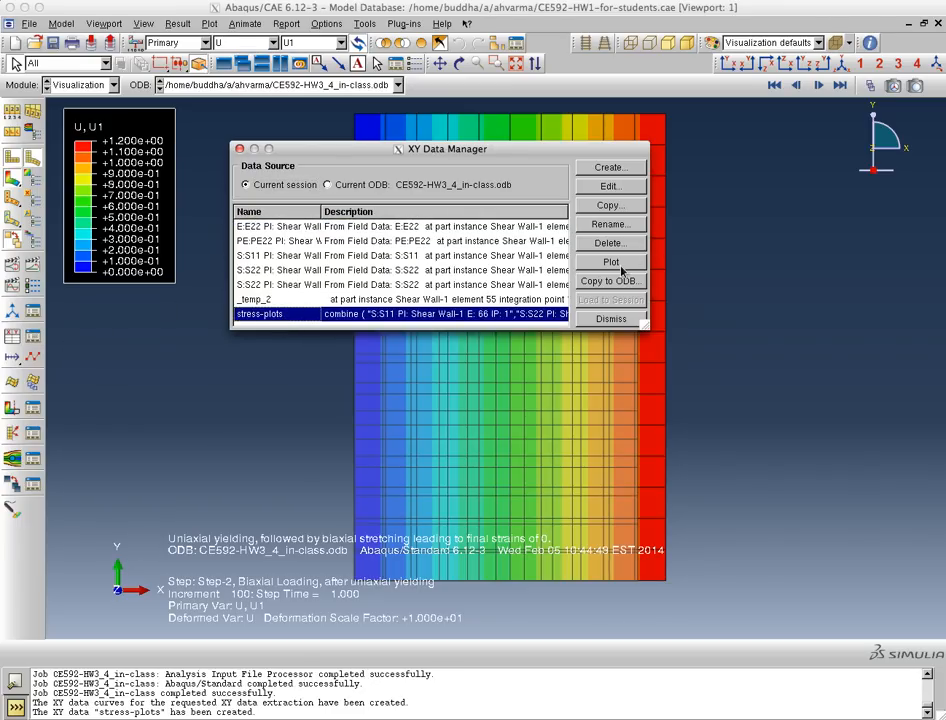
{"action": "left_click", "coordinate": [610, 260]}
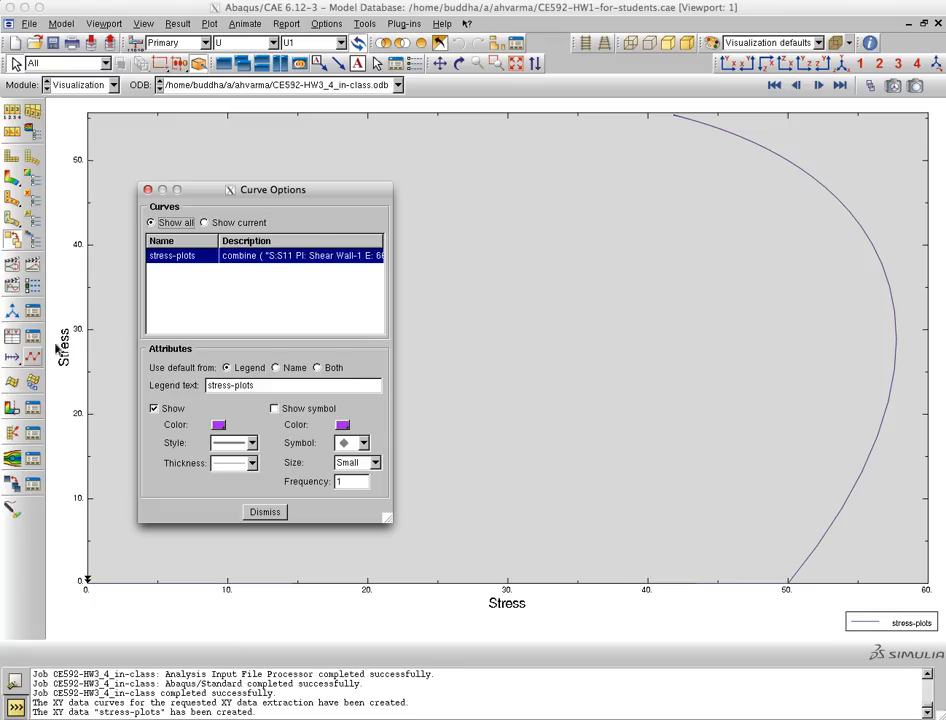
Show large symbols at every data point of the stress-plots curve and dismiss the options
{"action": "left_click", "coordinate": [274, 408]}
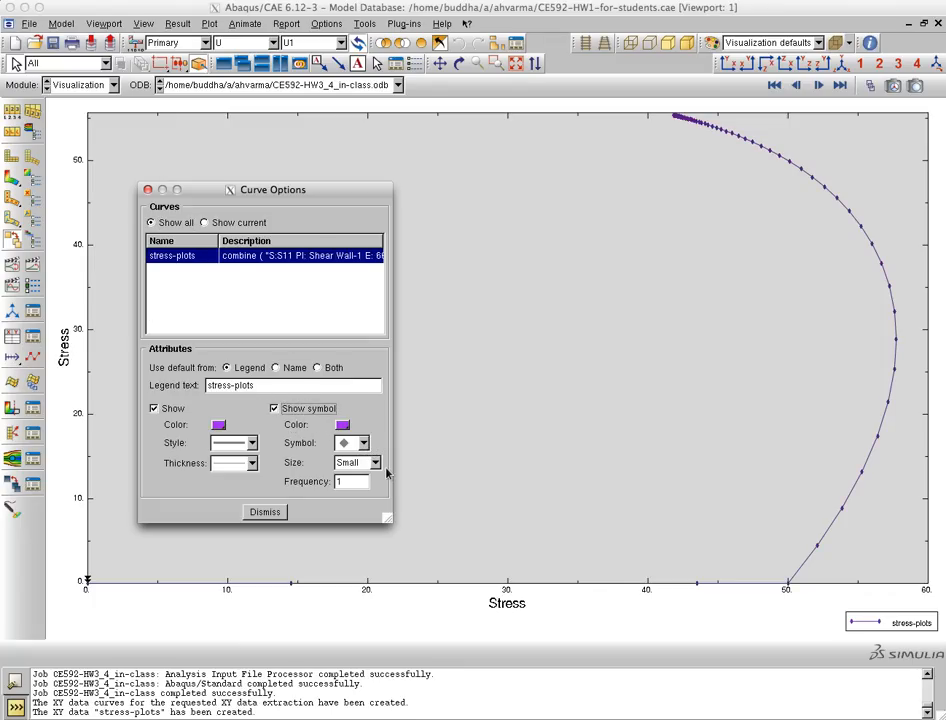
{"action": "left_click", "coordinate": [372, 462]}
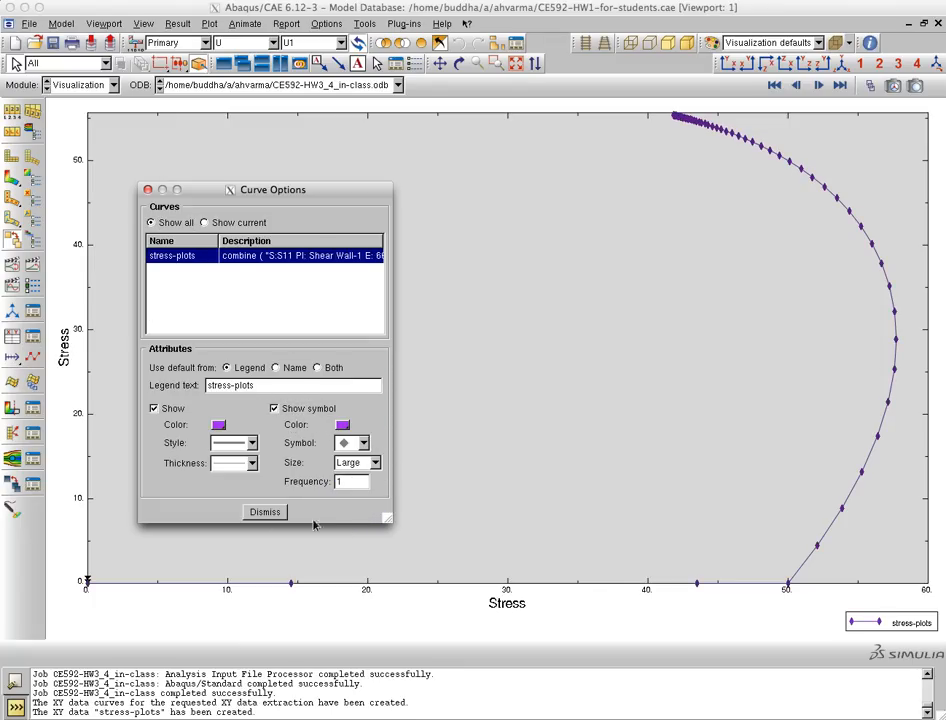
{"action": "left_click", "coordinate": [264, 512]}
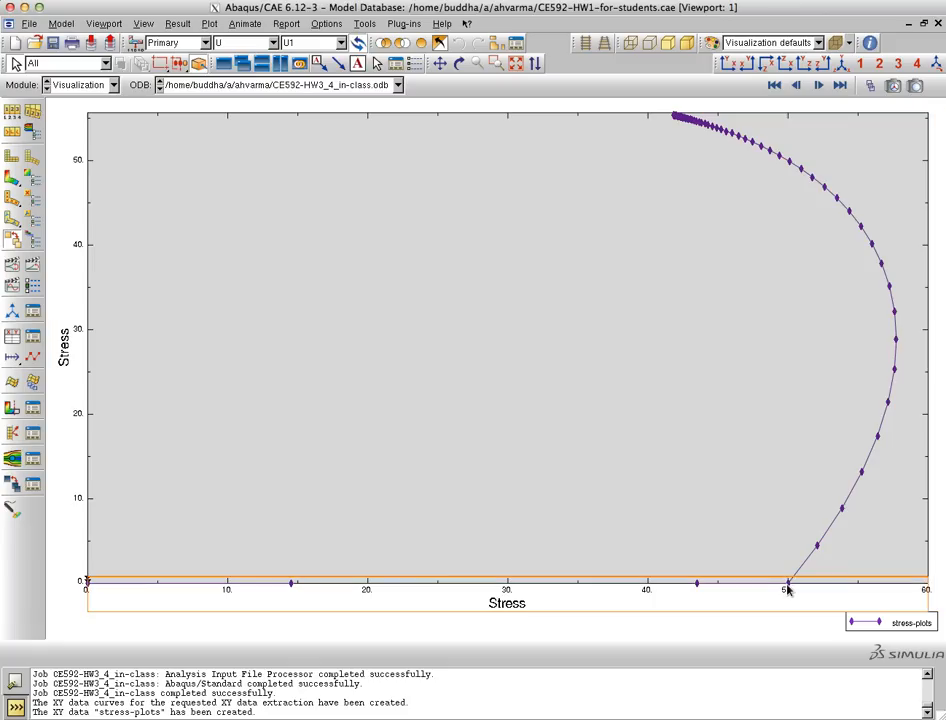
{"action": "mouse_move", "coordinate": [248, 596]}
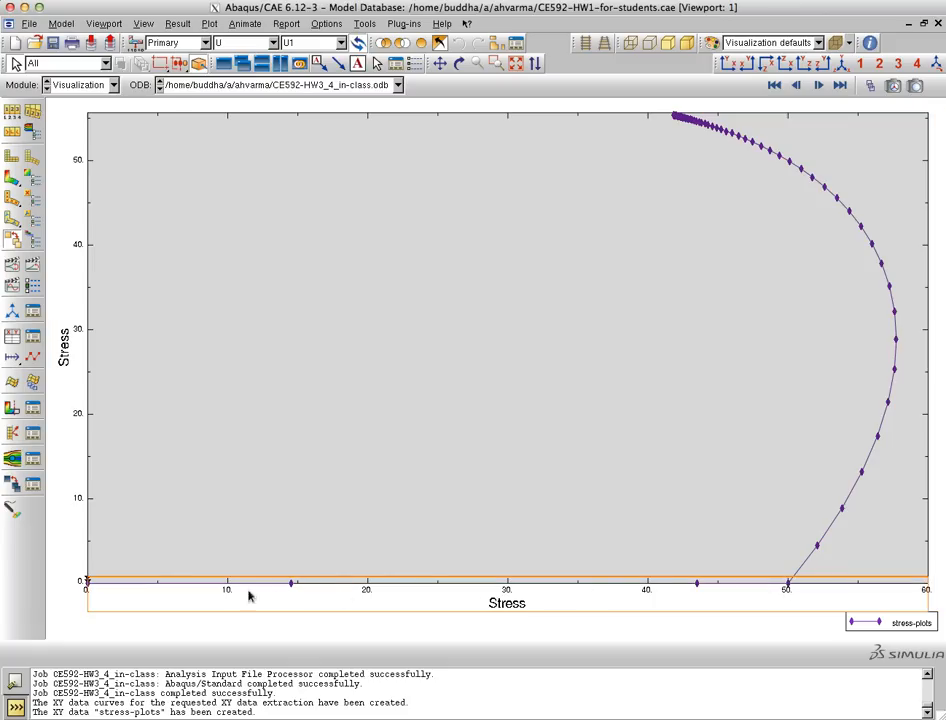
{"action": "mouse_move", "coordinate": [790, 590]}
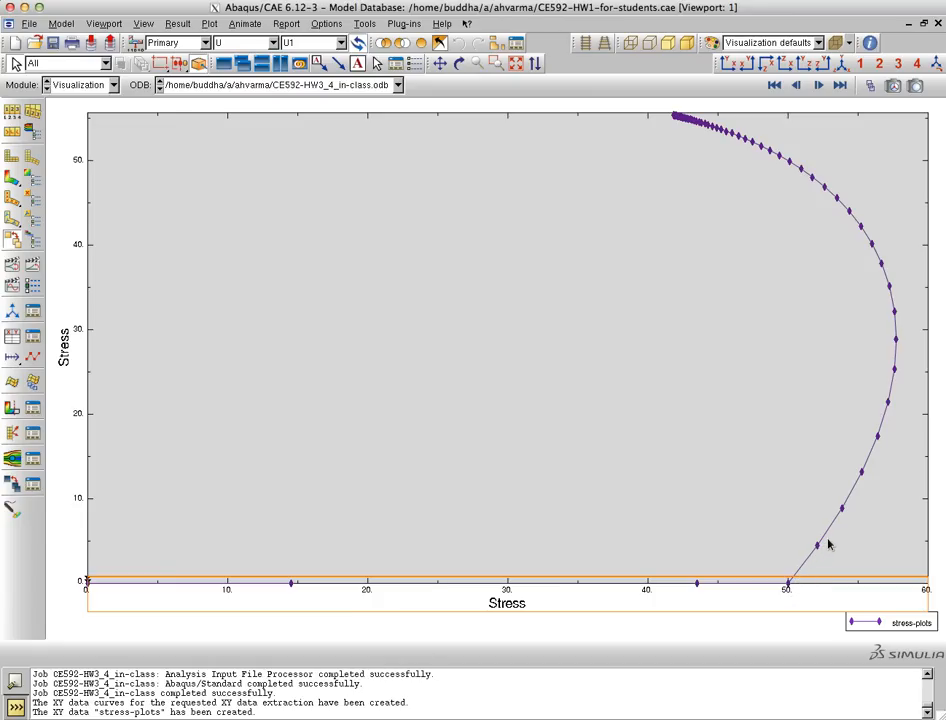
{"action": "mouse_move", "coordinate": [878, 312]}
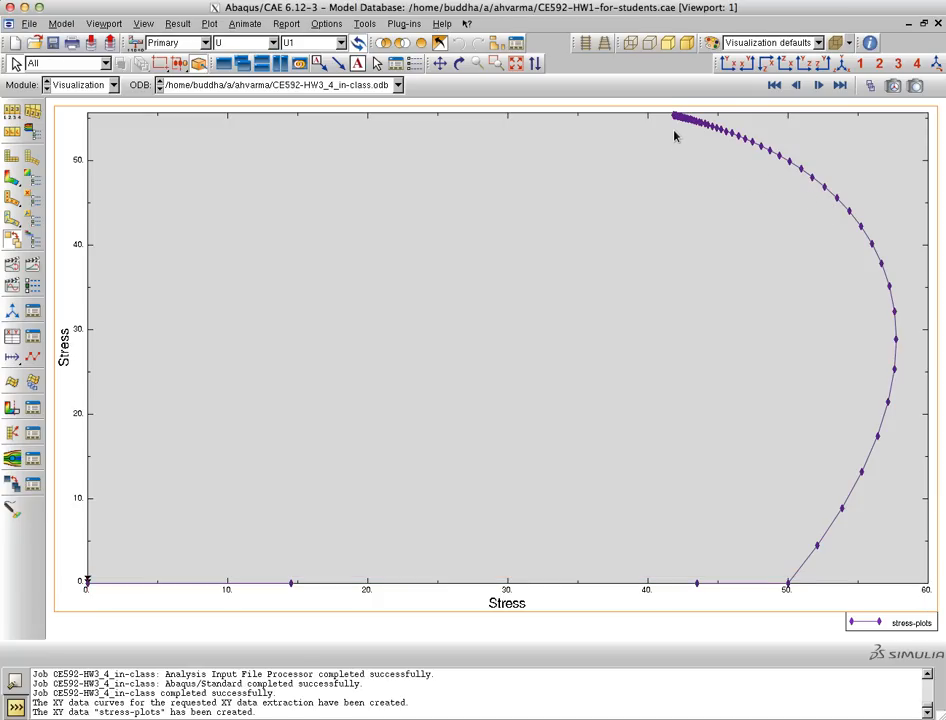
{"action": "mouse_move", "coordinate": [892, 312]}
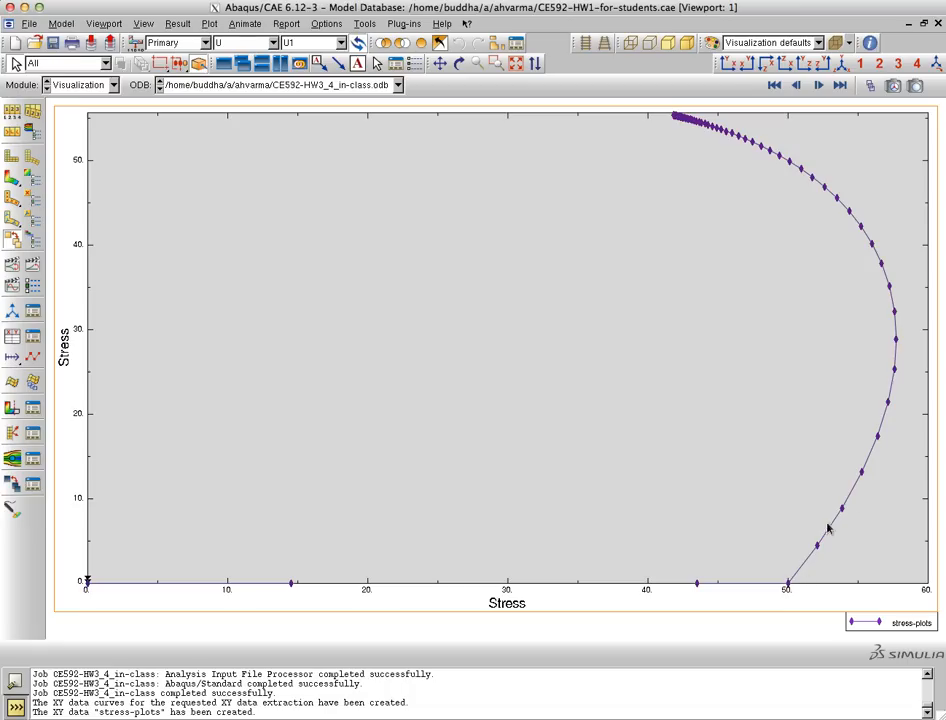
{"action": "mouse_move", "coordinate": [868, 432]}
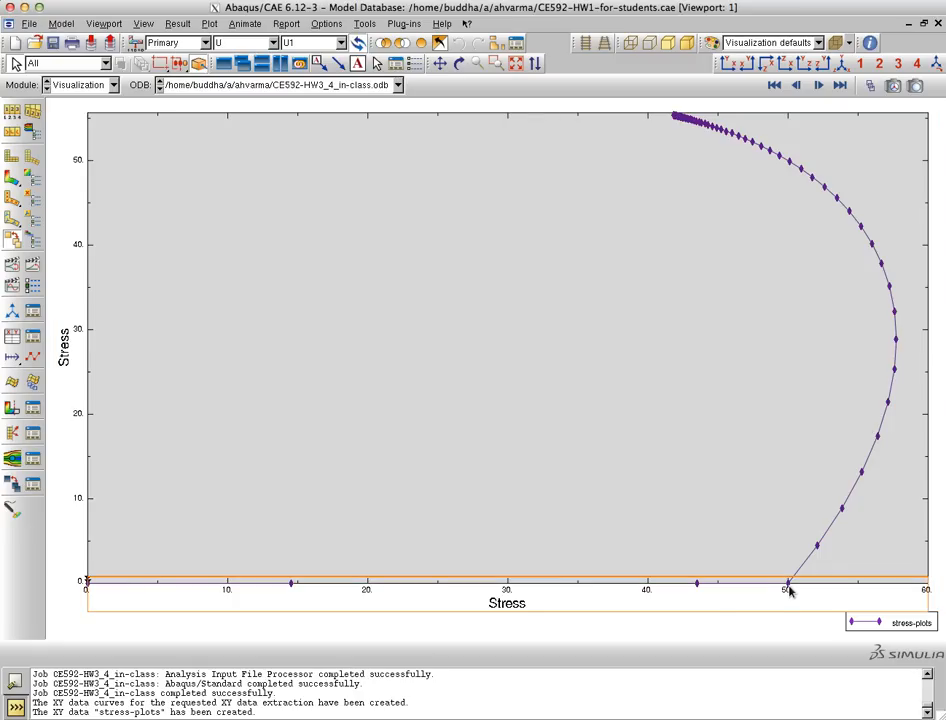
{"action": "mouse_move", "coordinate": [822, 550]}
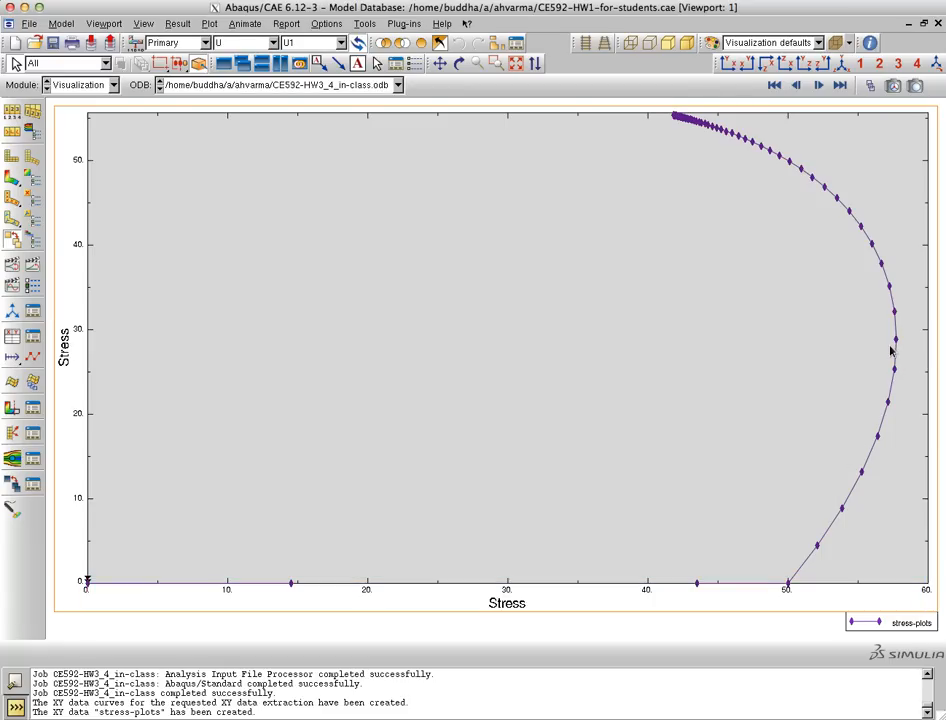
{"action": "mouse_move", "coordinate": [864, 260]}
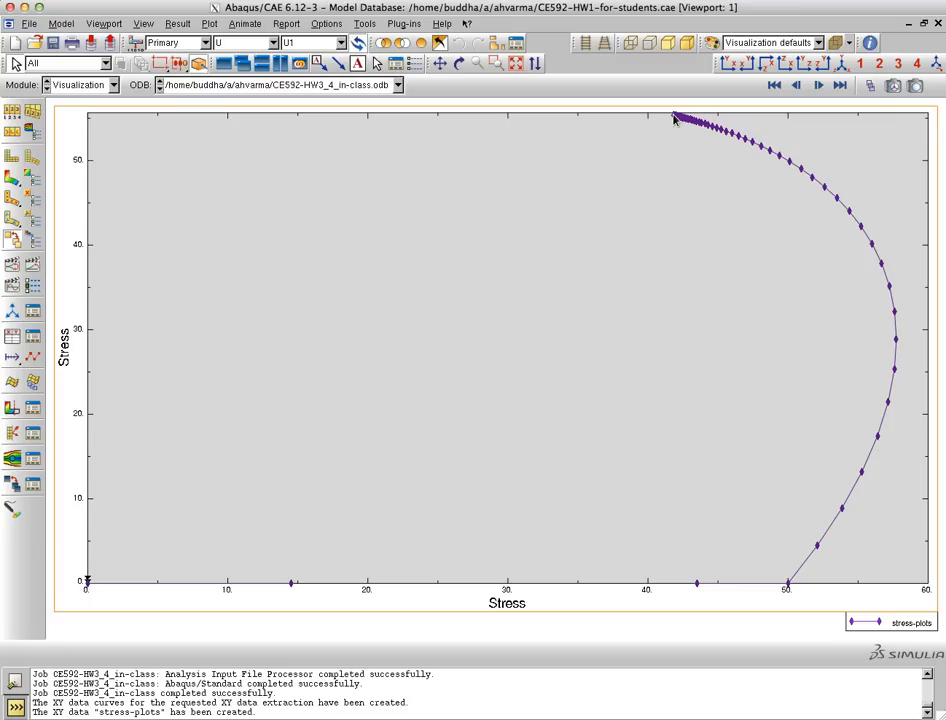
{"action": "mouse_move", "coordinate": [860, 232]}
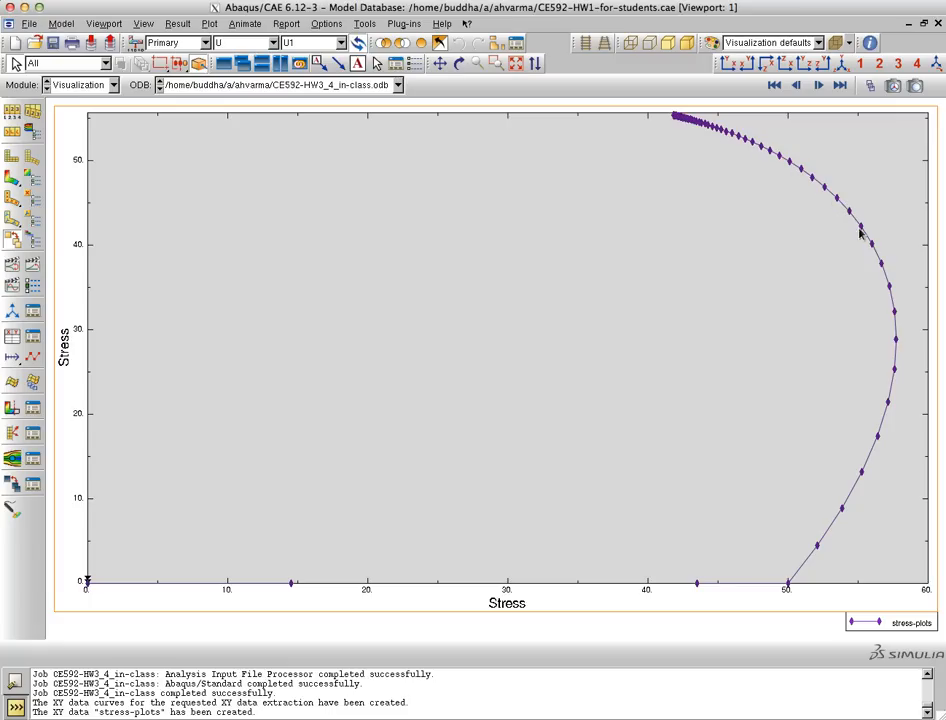
{"action": "mouse_move", "coordinate": [792, 592]}
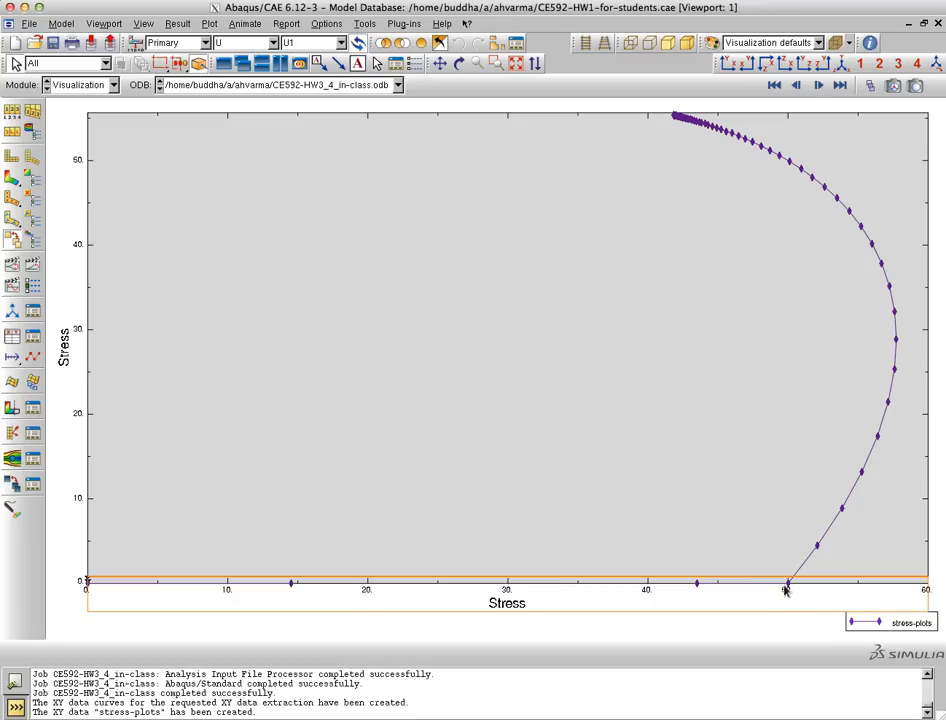
{"action": "mouse_move", "coordinate": [788, 592]}
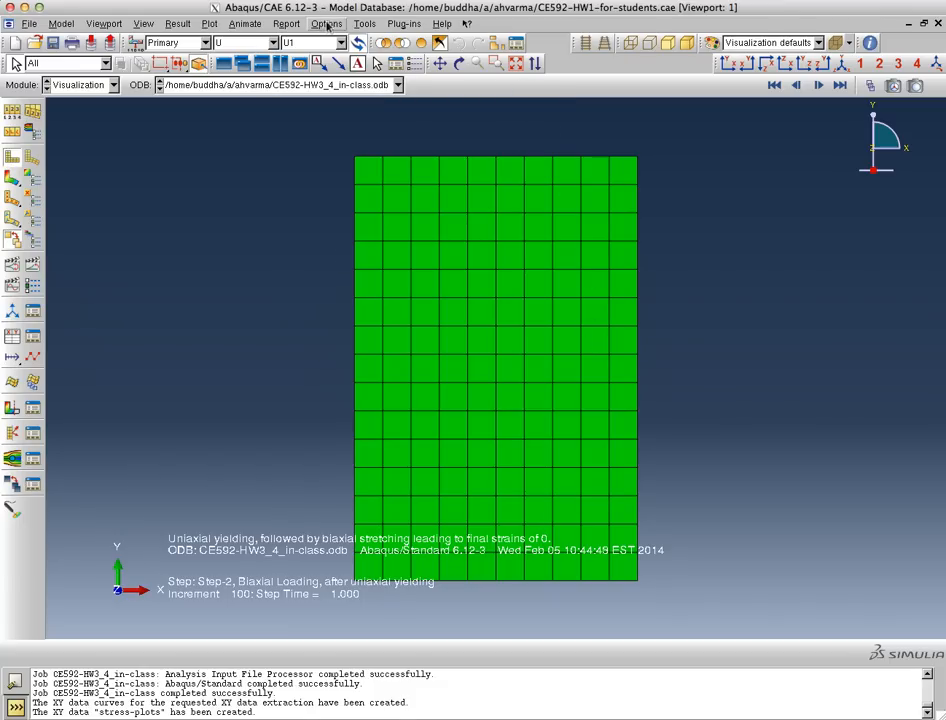
Delete all saved XY data items, including stress-plots, from the XY Data Manager
{"action": "left_click", "coordinate": [364, 24]}
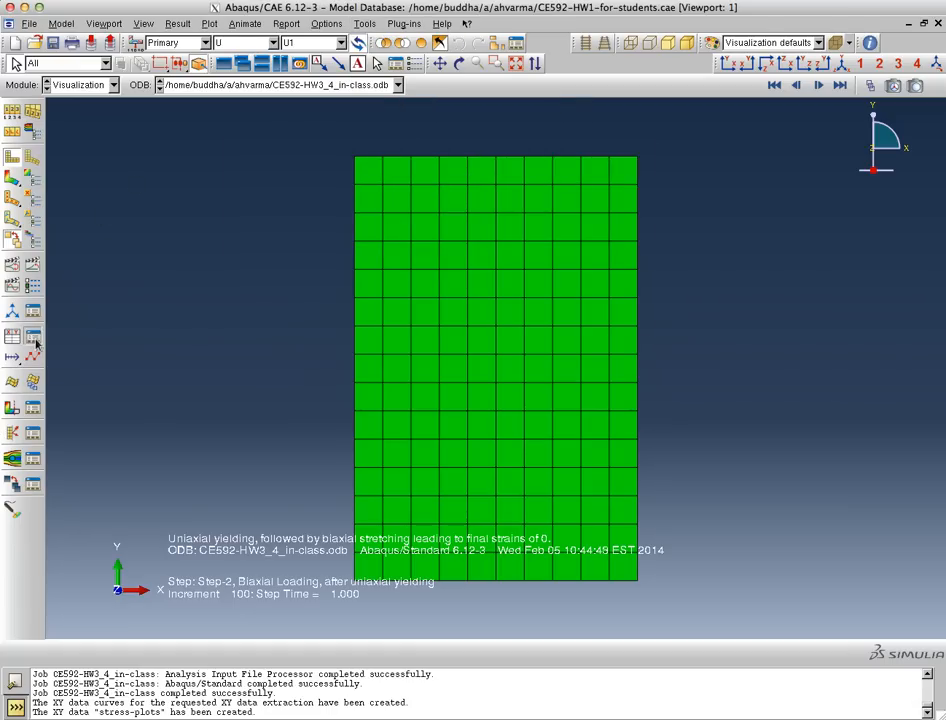
{"action": "left_click", "coordinate": [32, 336]}
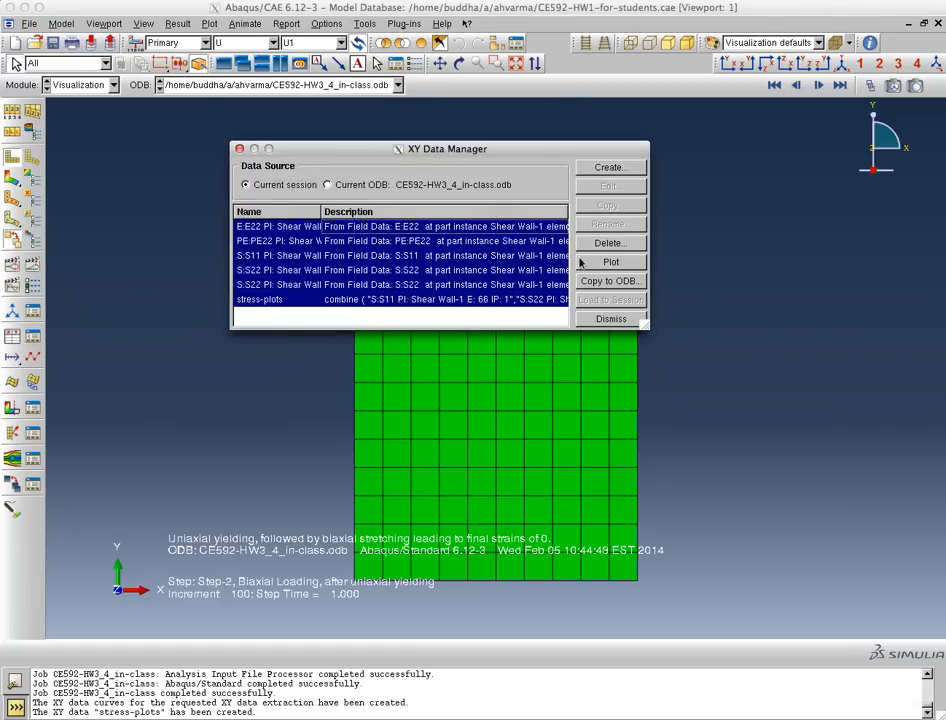
{"action": "left_click", "coordinate": [608, 242]}
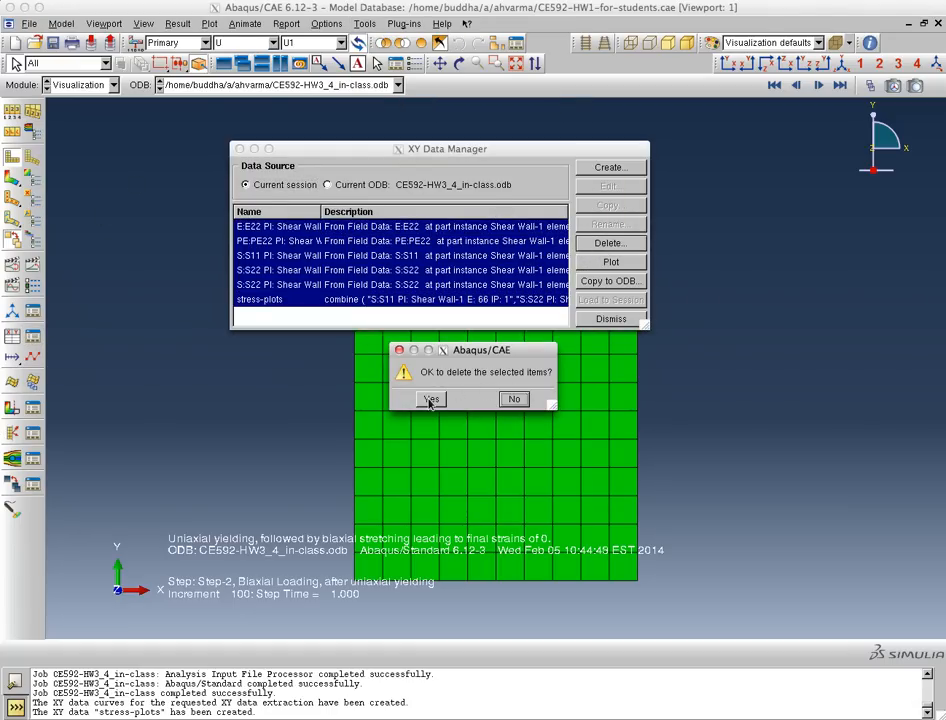
{"action": "left_click", "coordinate": [432, 400]}
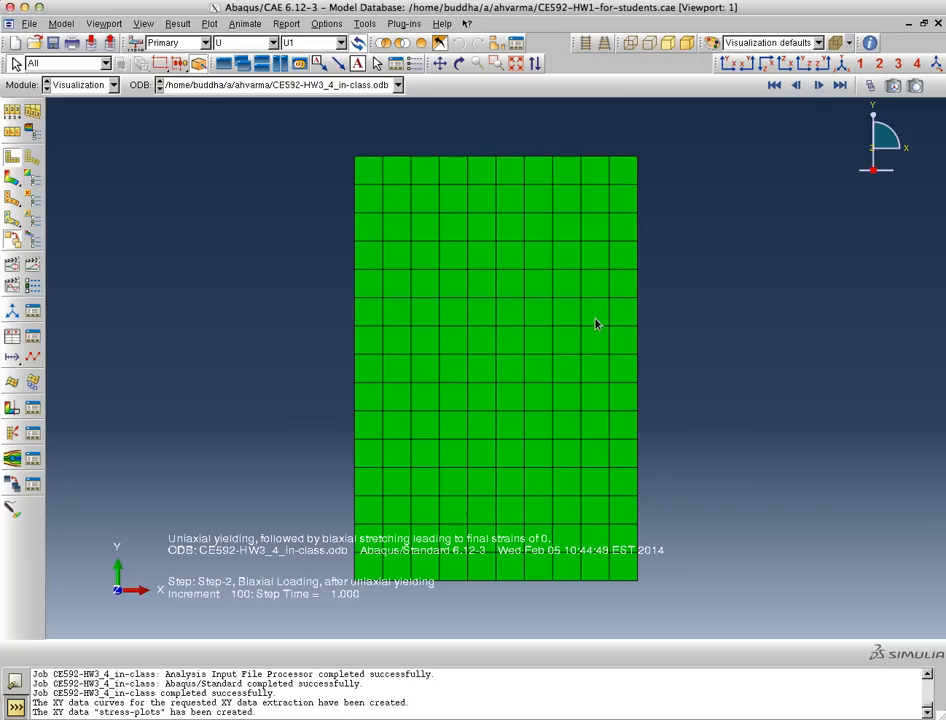
Start extracting XY data from ODB field output via the Tools menu
{"action": "left_click", "coordinate": [364, 24]}
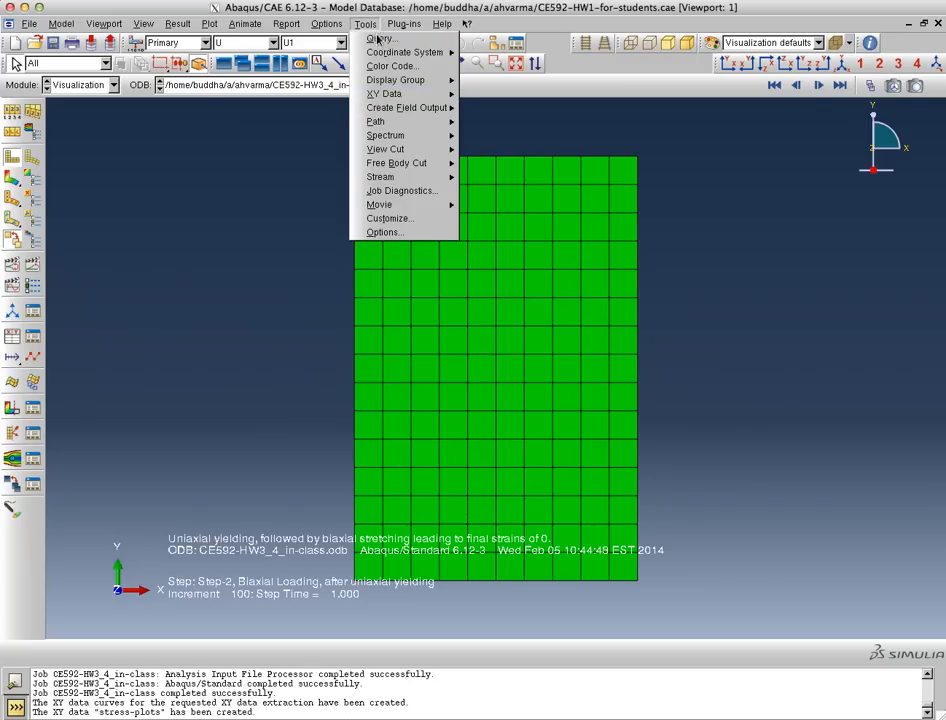
{"action": "left_click", "coordinate": [384, 94]}
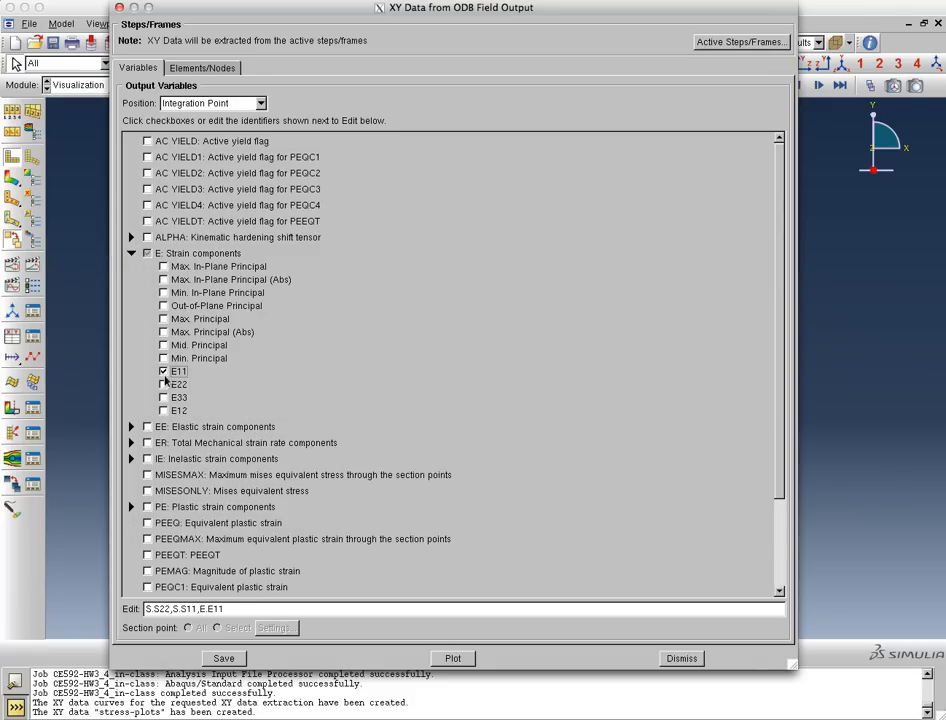
Add E22, PE11, PE22, PEEQ and Mises stress to the integration-point output variables
{"action": "left_click", "coordinate": [164, 384]}
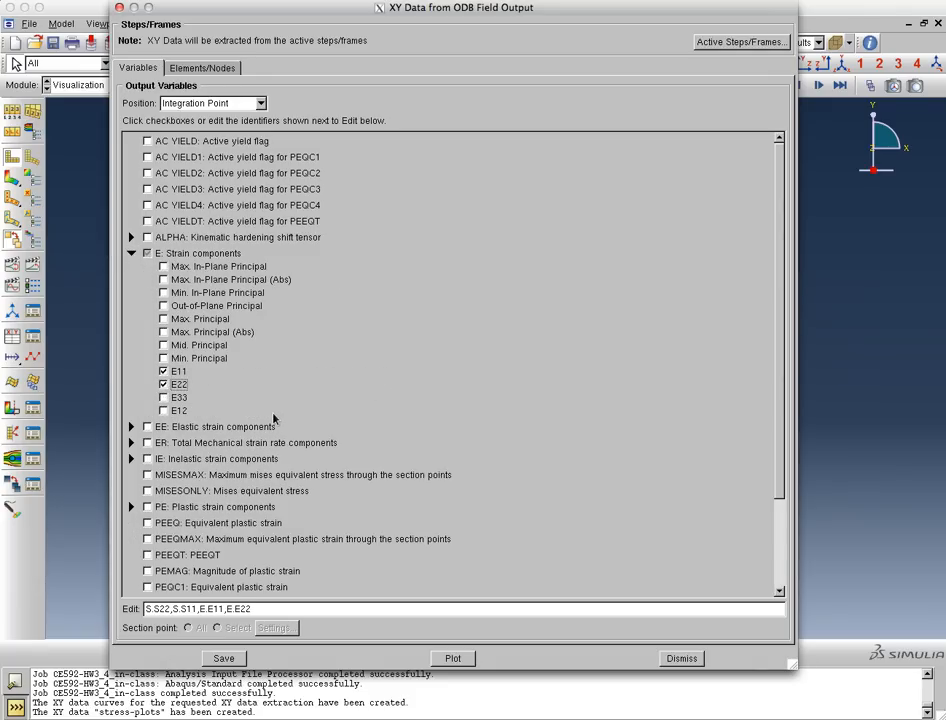
{"action": "scroll", "scroll_direction": "down", "scroll_amount": 3}
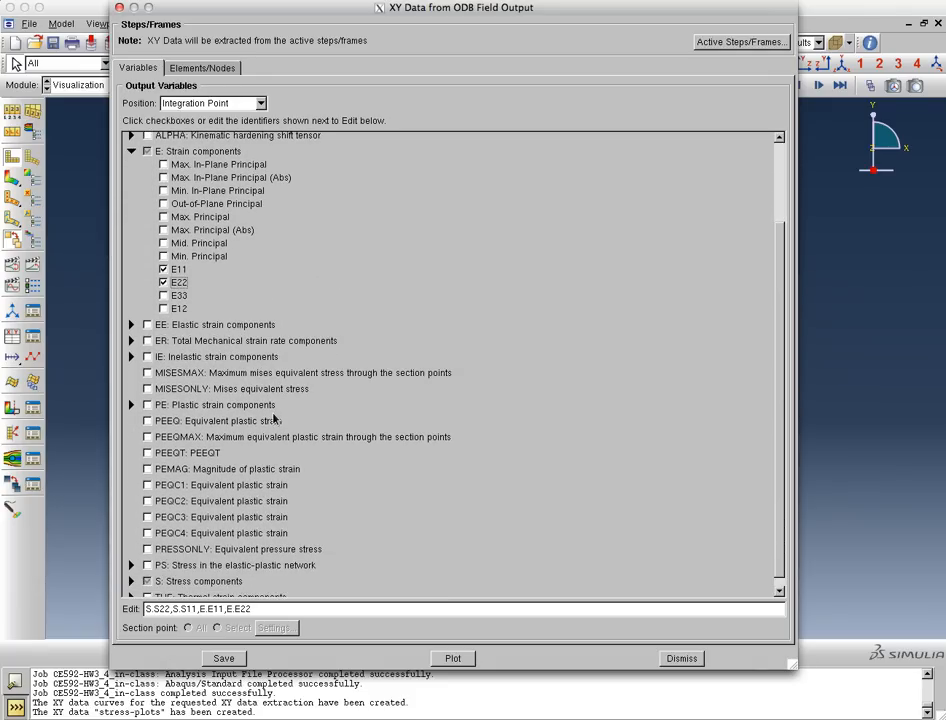
{"action": "mouse_move", "coordinate": [218, 414]}
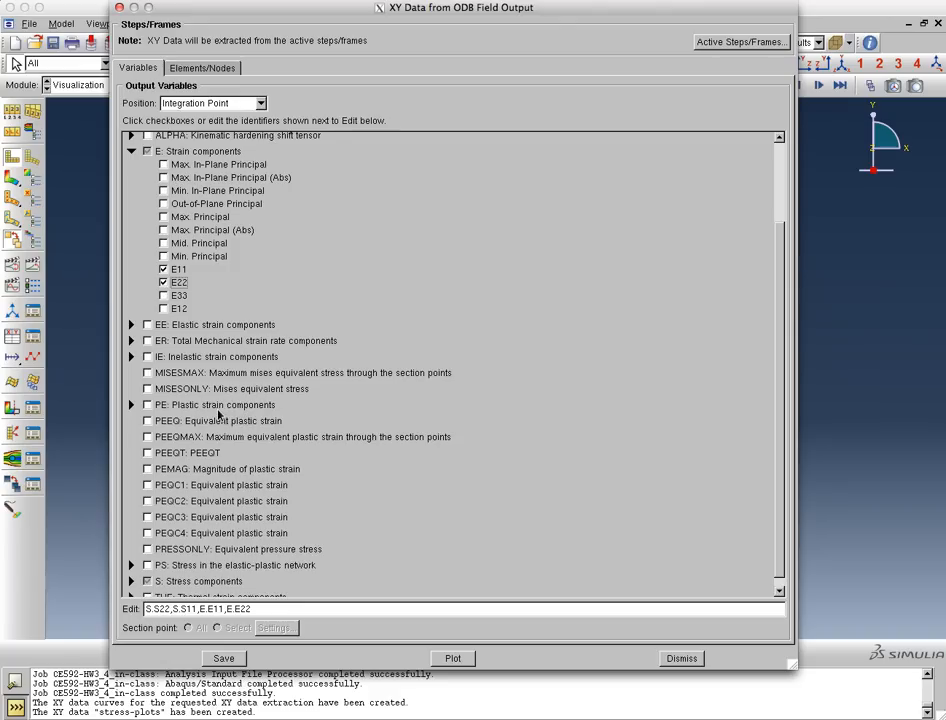
{"action": "mouse_move", "coordinate": [130, 408]}
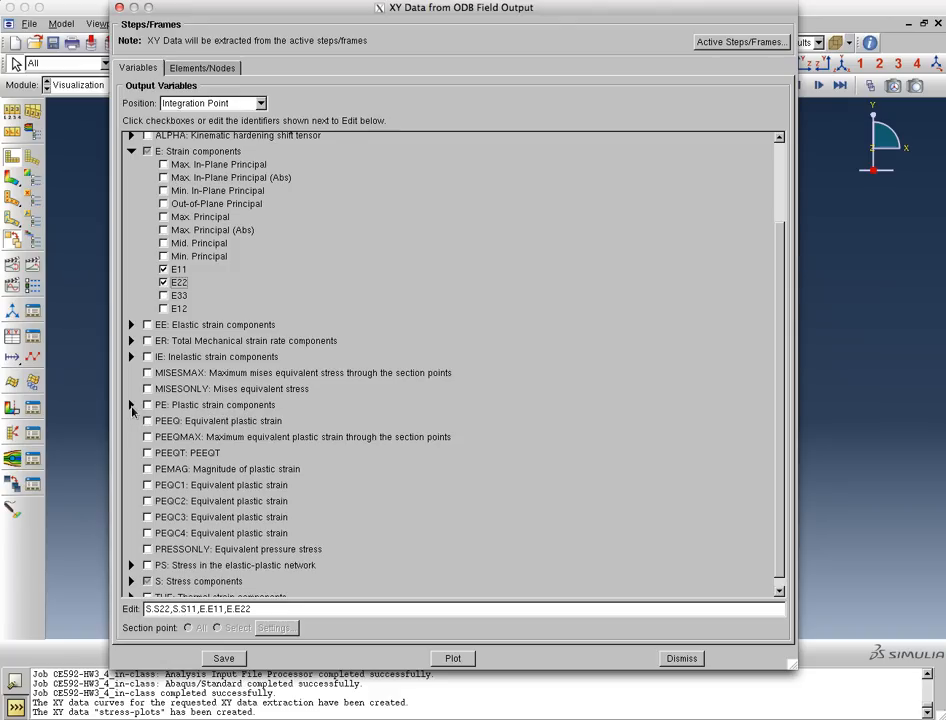
{"action": "left_click", "coordinate": [132, 404]}
{"action": "type", "text": ",PE.PE11,PE.PE22"}
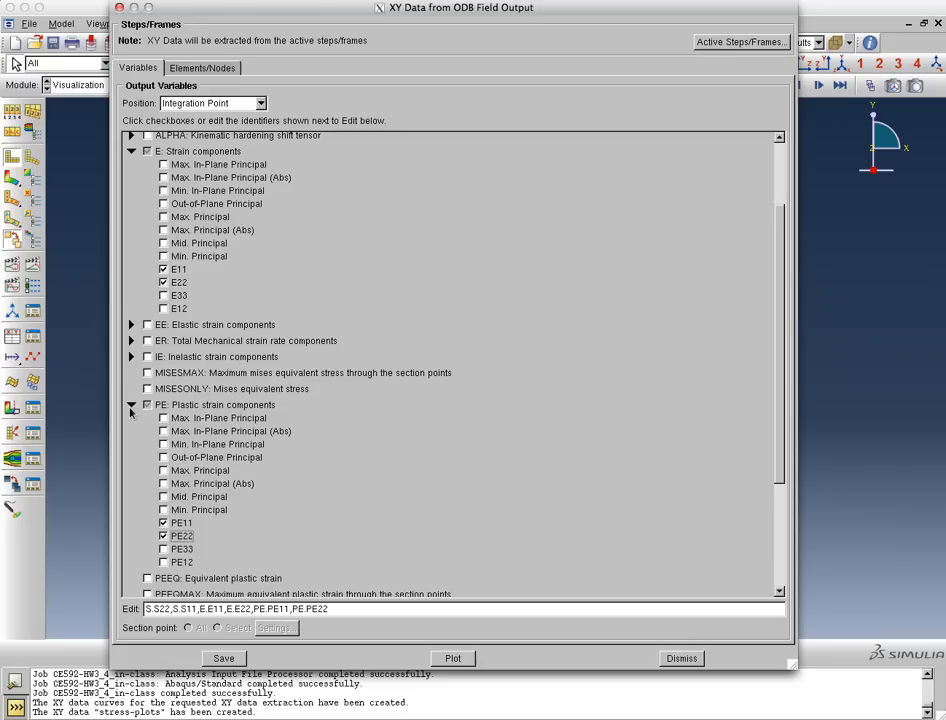
{"action": "left_click", "coordinate": [132, 404]}
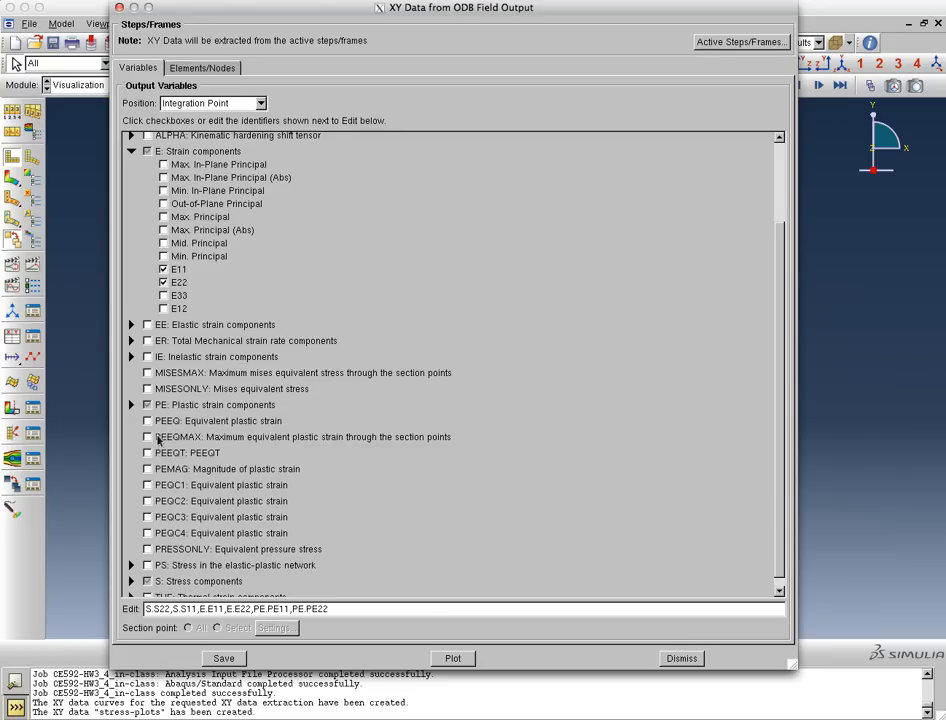
{"action": "left_click", "coordinate": [148, 420]}
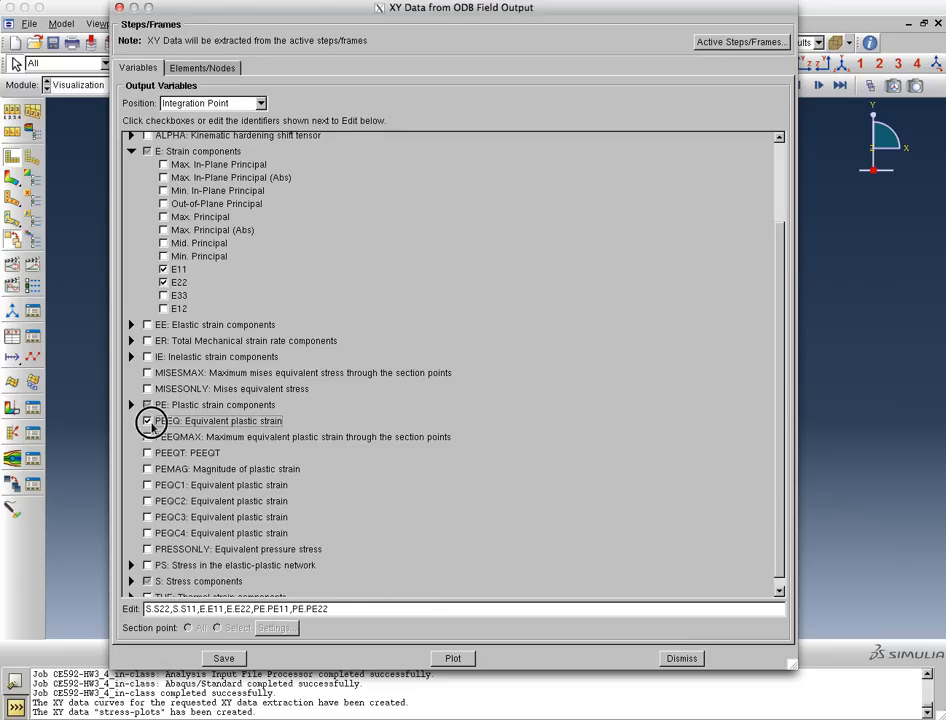
{"action": "left_click", "coordinate": [148, 420]}
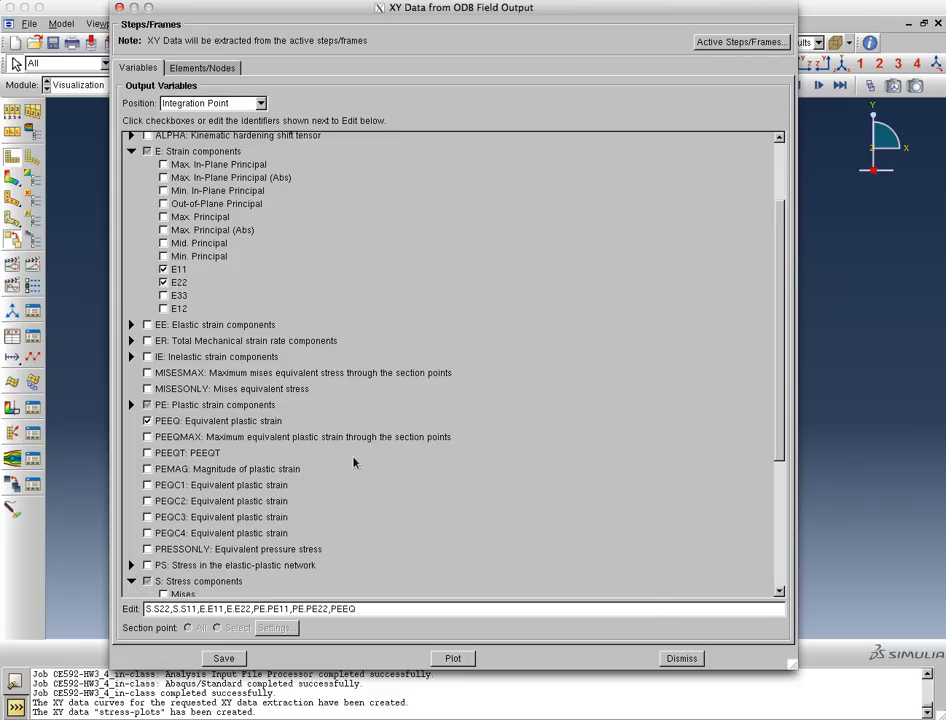
{"action": "scroll", "scroll_direction": "down", "scroll_amount": 3}
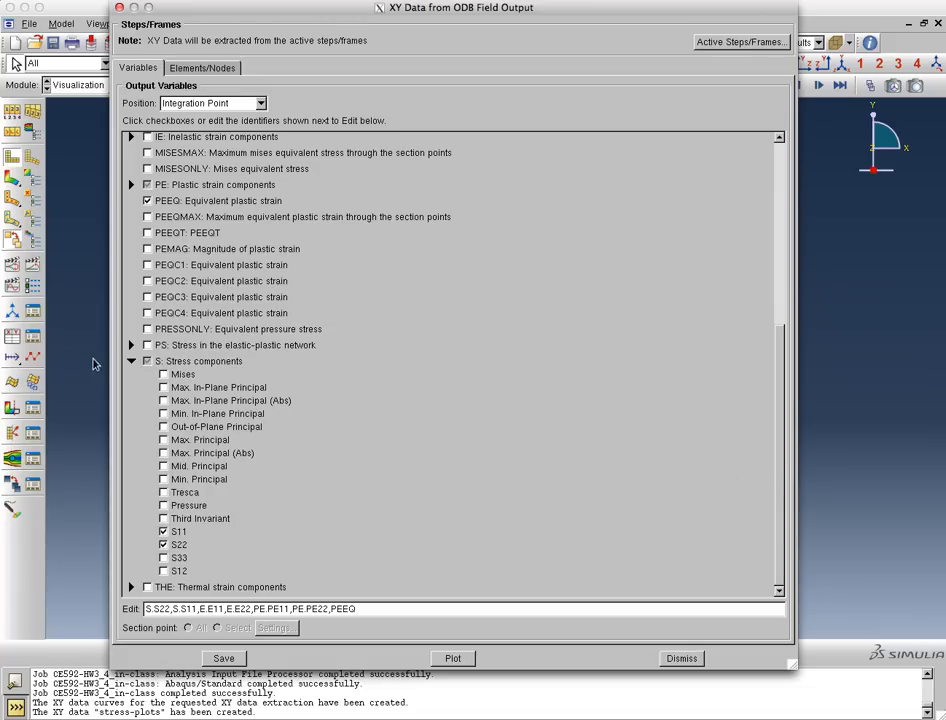
{"action": "mouse_move", "coordinate": [164, 376]}
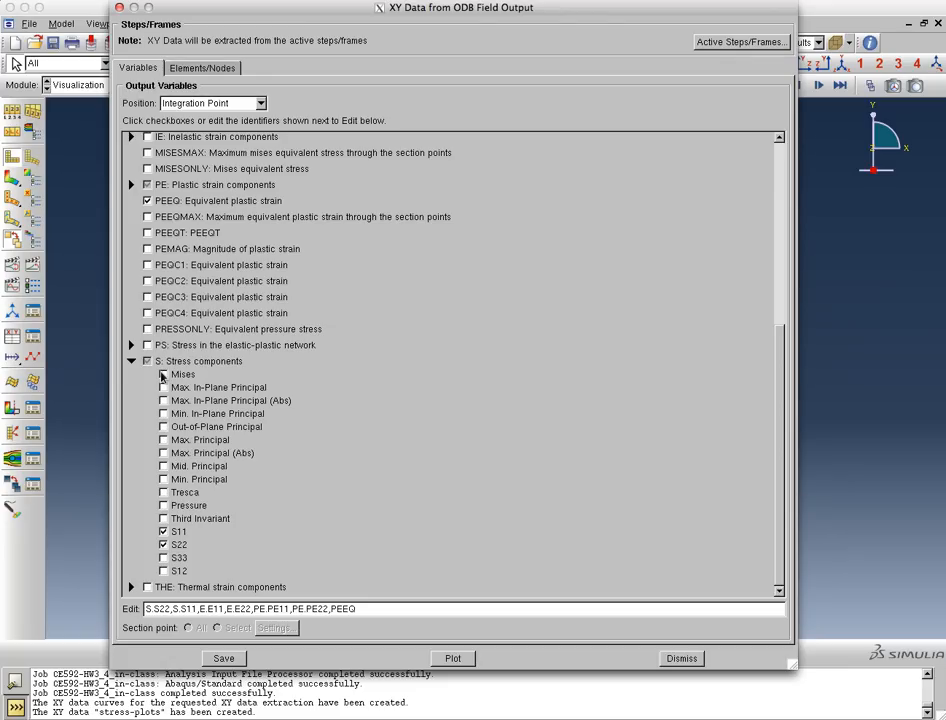
{"action": "left_click", "coordinate": [164, 374]}
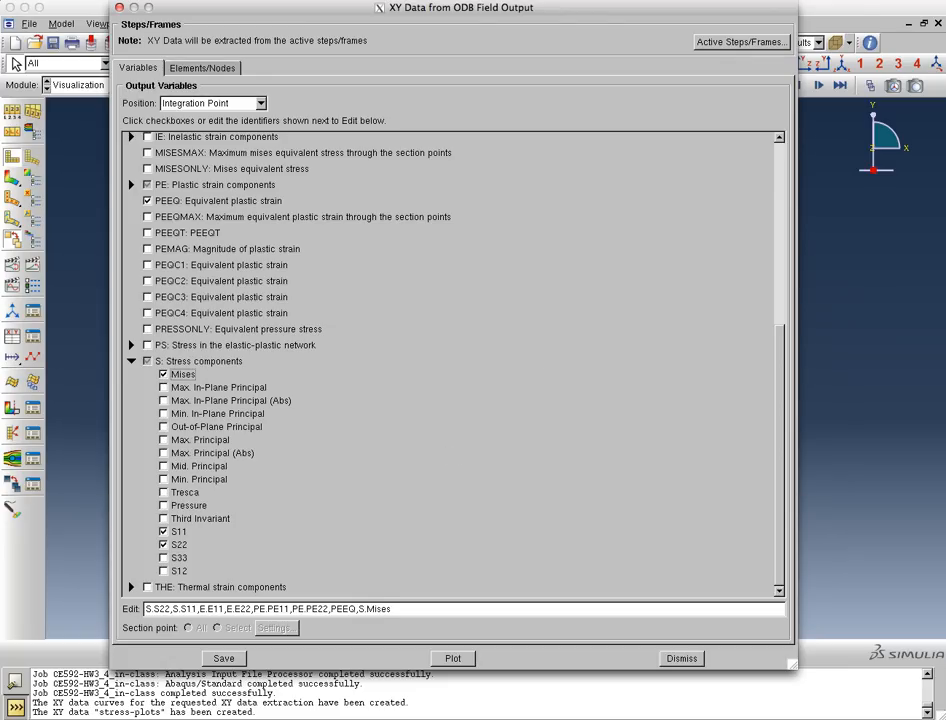
{"action": "mouse_move", "coordinate": [412, 488]}
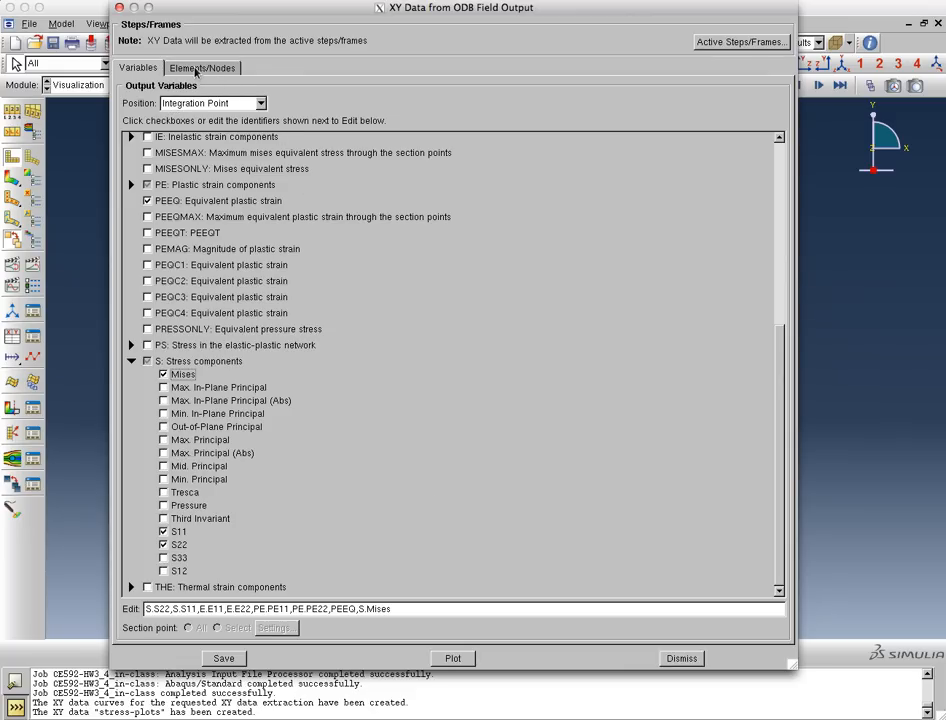
Pick one element near the mesh centre and save its extracted XY data with default names
{"action": "left_click", "coordinate": [200, 68]}
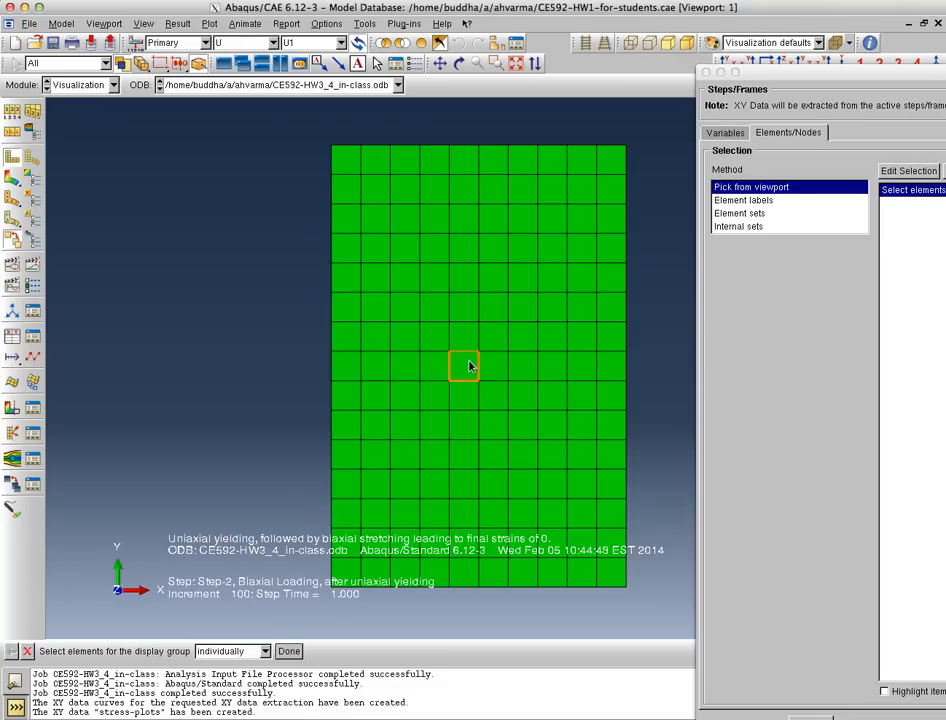
{"action": "mouse_move", "coordinate": [324, 608]}
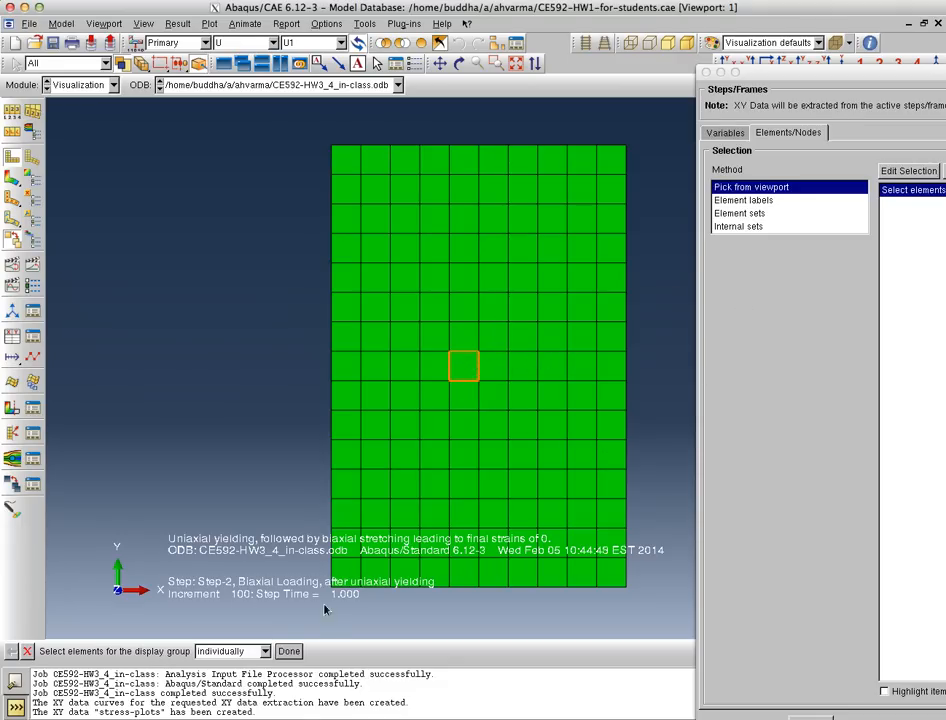
{"action": "left_click", "coordinate": [464, 364]}
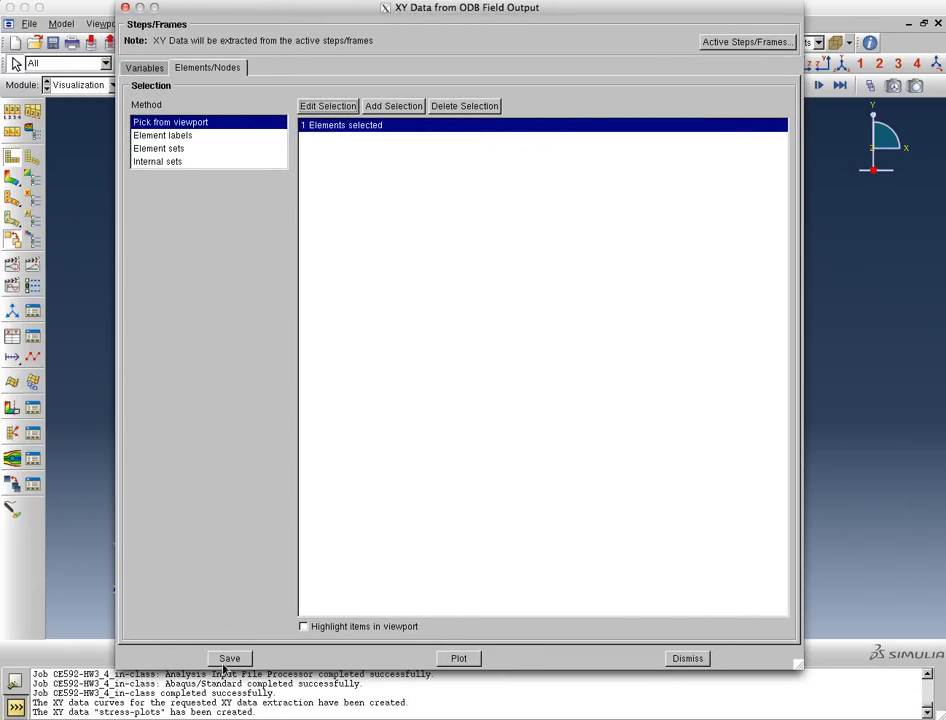
{"action": "left_click", "coordinate": [228, 658]}
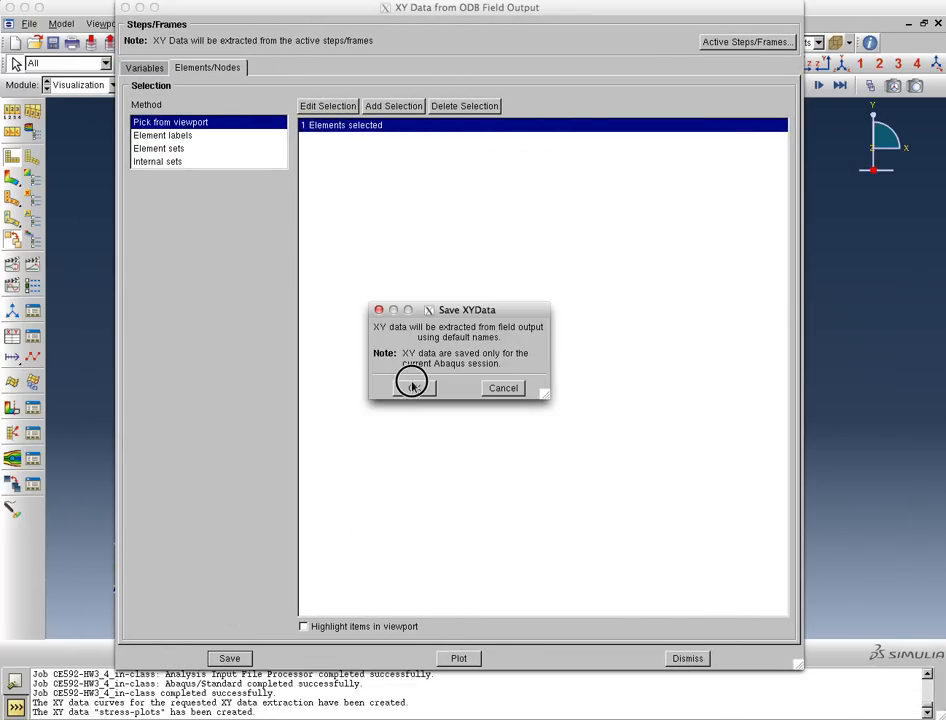
{"action": "left_click", "coordinate": [412, 388]}
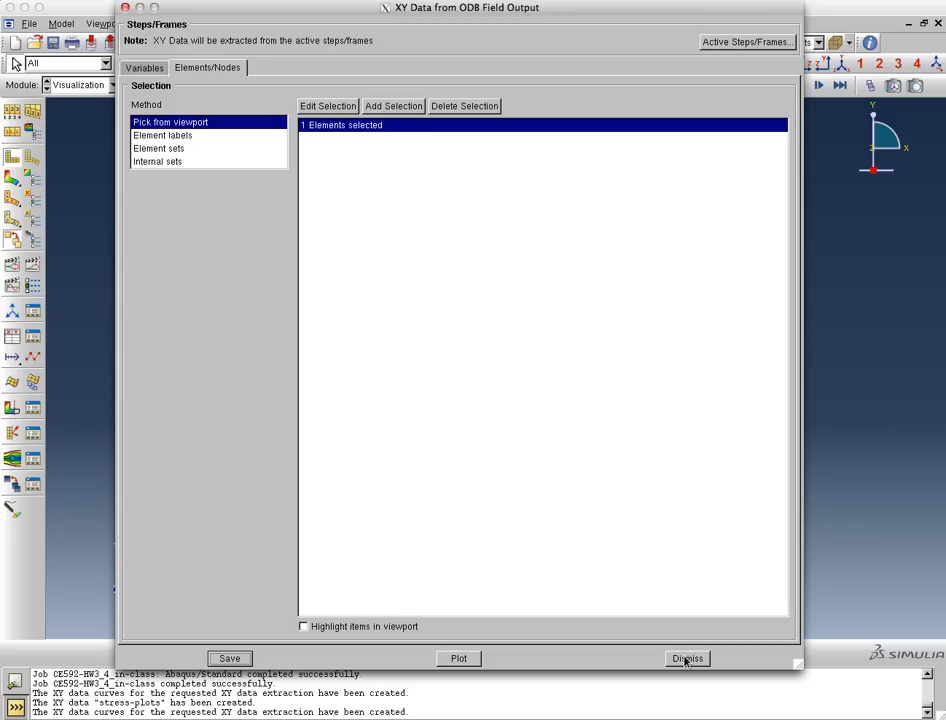
Close the extraction dialog and review the new element curves in the XY Data Manager
{"action": "left_click", "coordinate": [686, 658]}
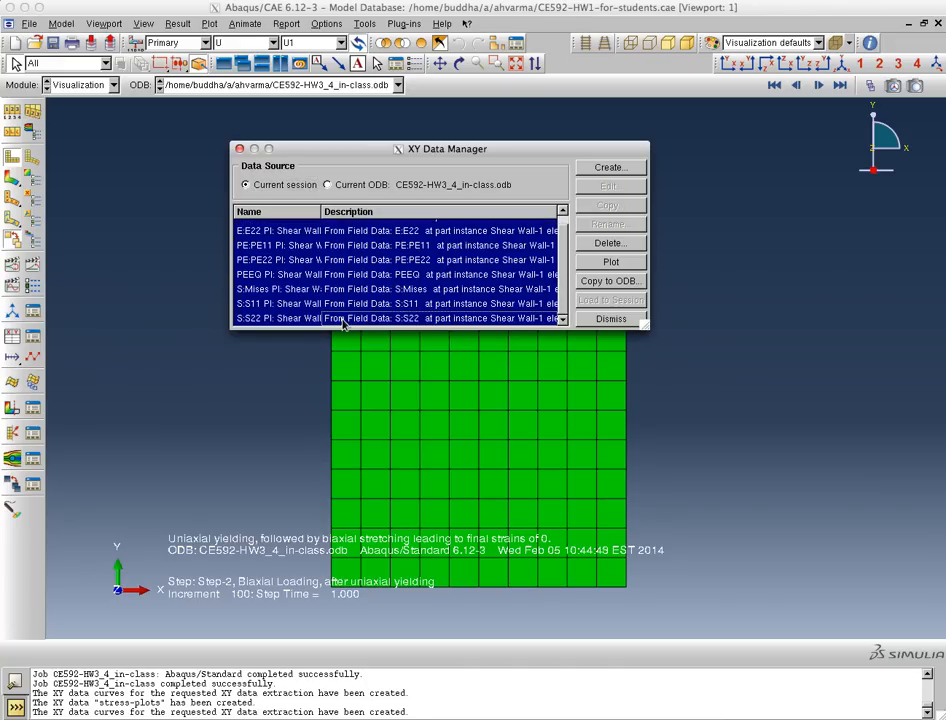
{"action": "left_click", "coordinate": [610, 318]}
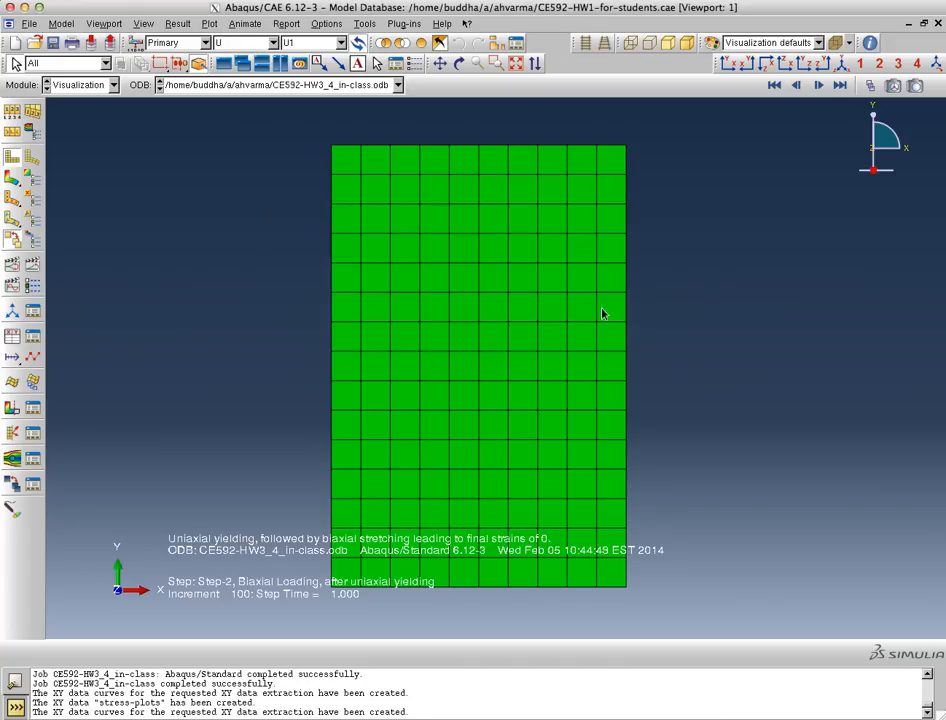
{"action": "left_click", "coordinate": [288, 24]}
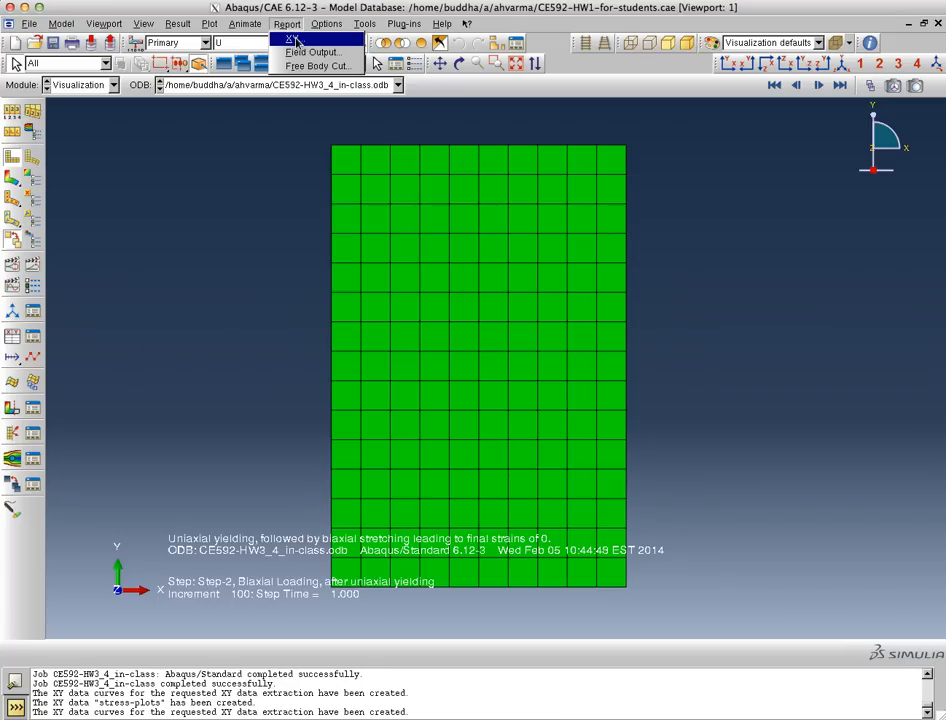
Report all eight XY data sets to the file CE592-perfect-plasticity.rpt
{"action": "left_click", "coordinate": [306, 40]}
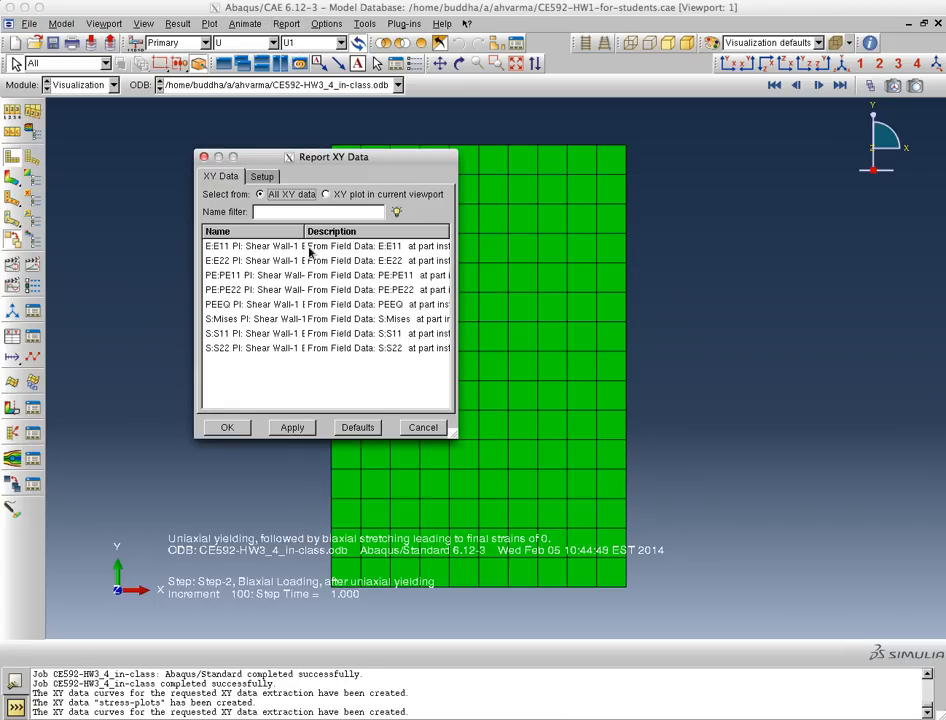
{"action": "left_click", "coordinate": [300, 244]}
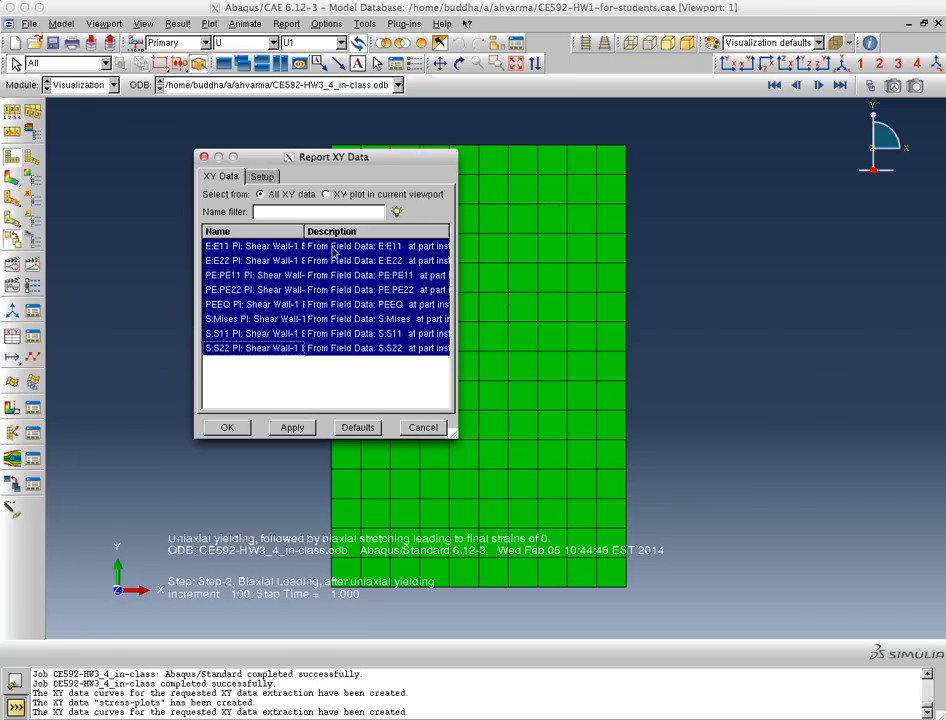
{"action": "left_click", "coordinate": [260, 176]}
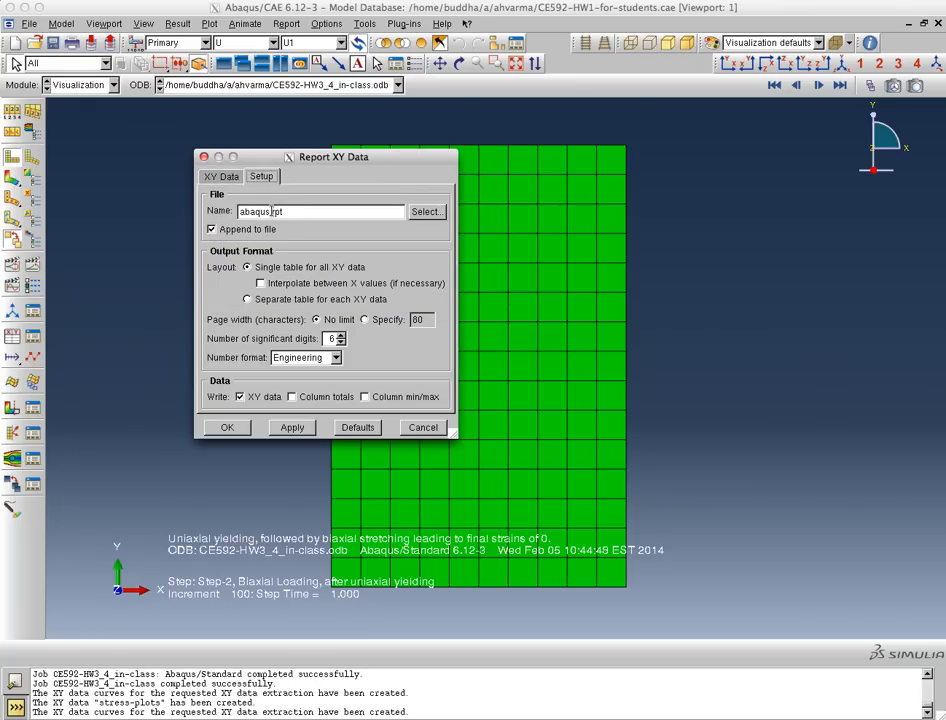
{"action": "double_click", "coordinate": [254, 212]}
{"action": "type", "text": "CE592-perfect-plasticity"}
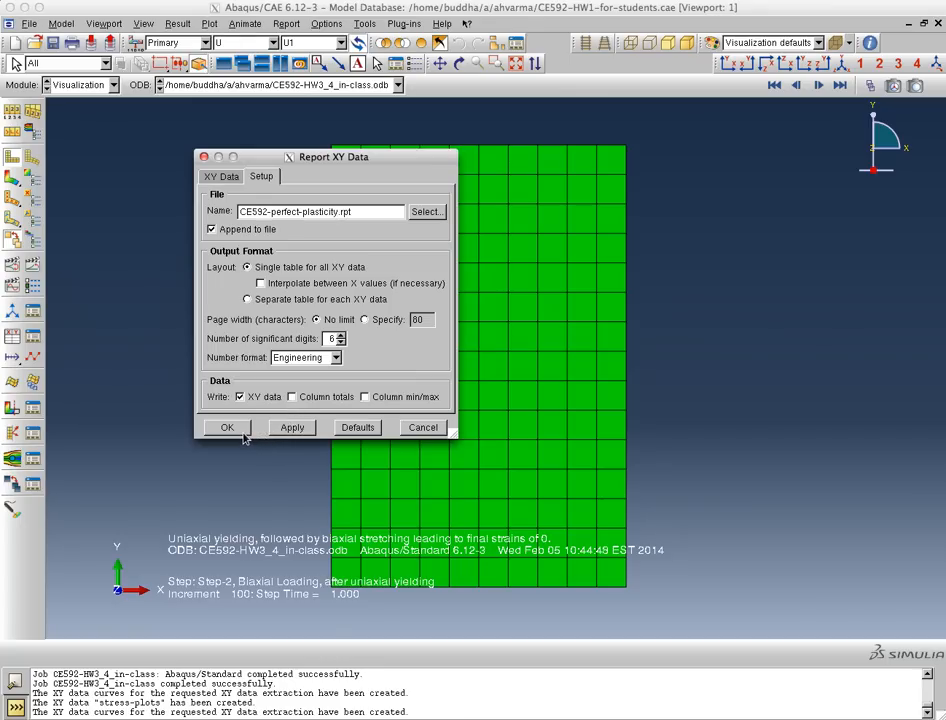
{"action": "left_click", "coordinate": [228, 428]}
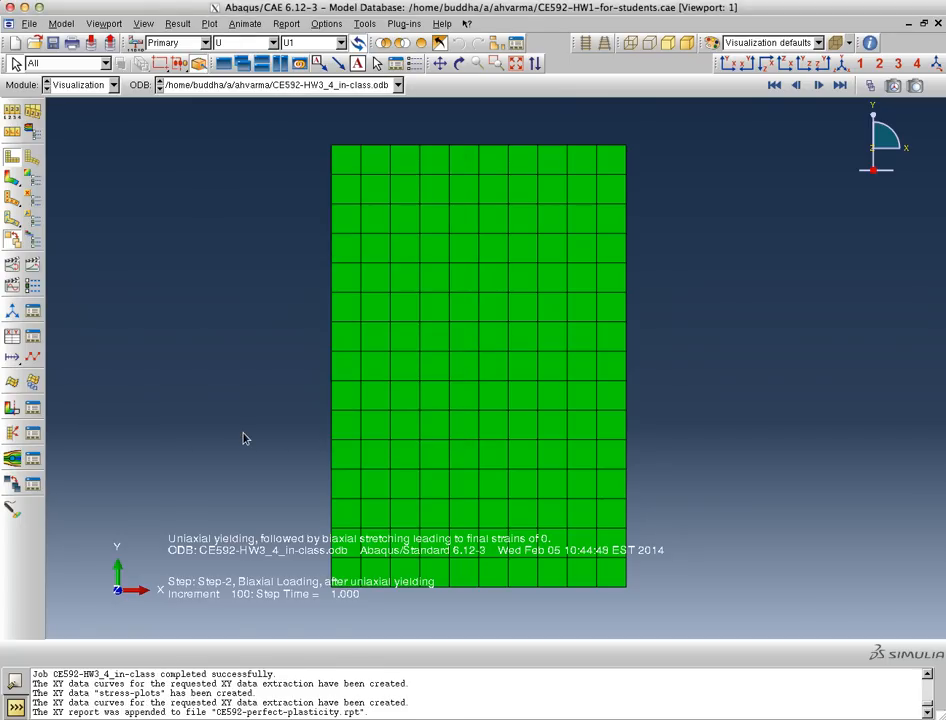